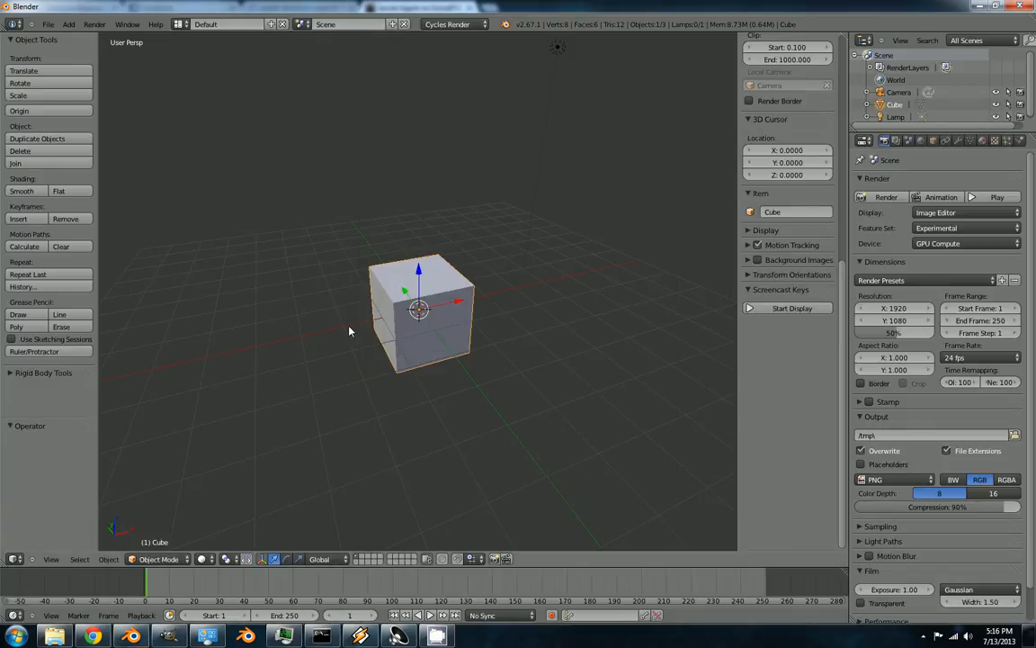
# Delete the default cube, add a plane mesh, scale it and return to object mode
pyautogui.click(791, 308)
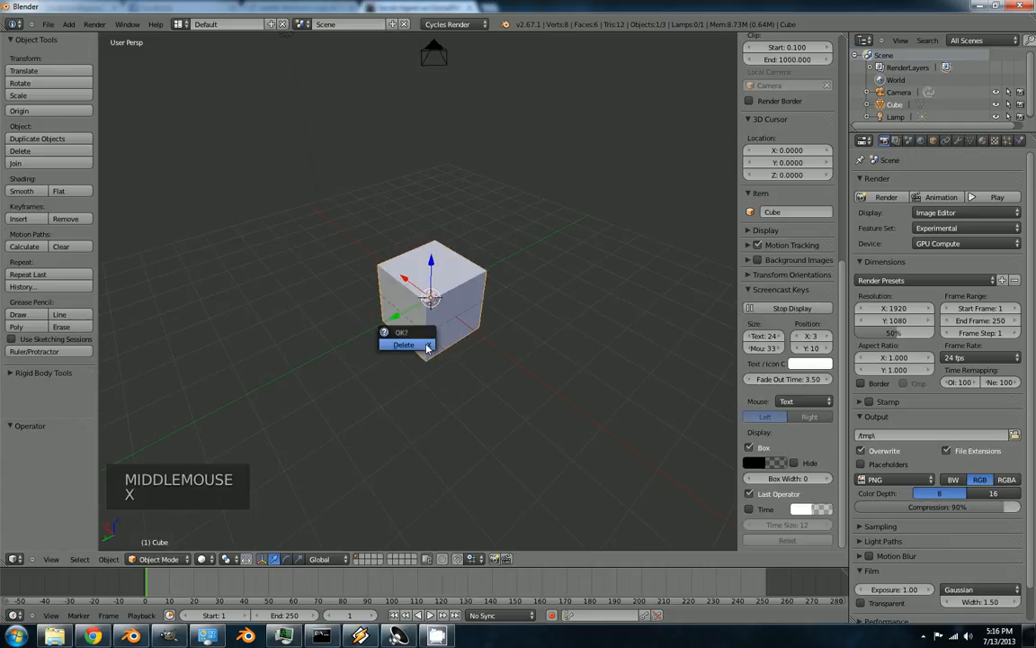
pyautogui.click(403, 346)
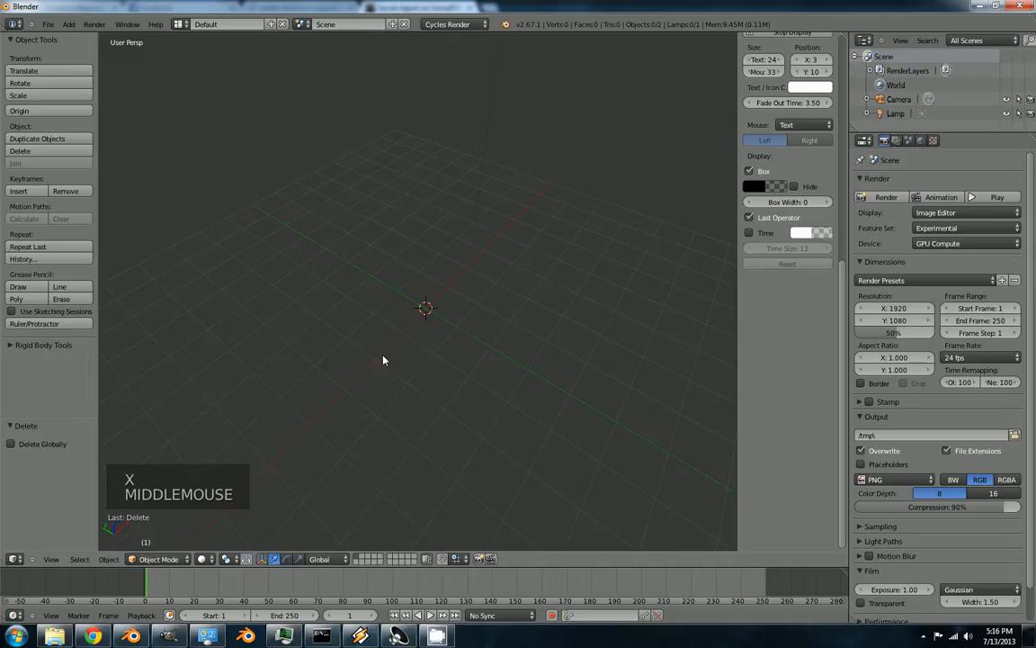
pyautogui.press('shift+a')
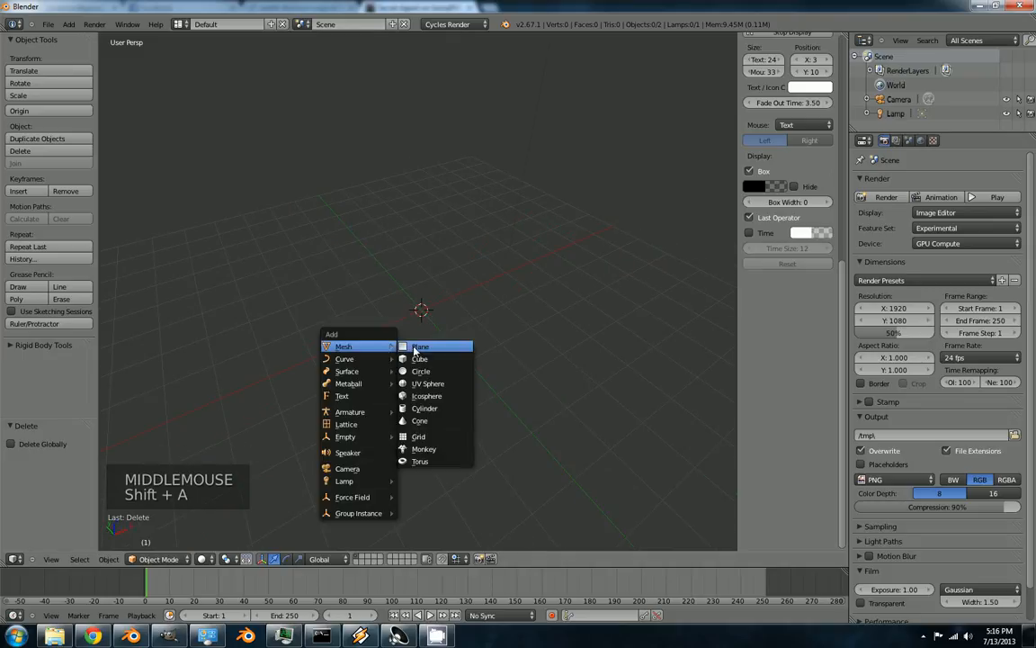
pyautogui.click(421, 346)
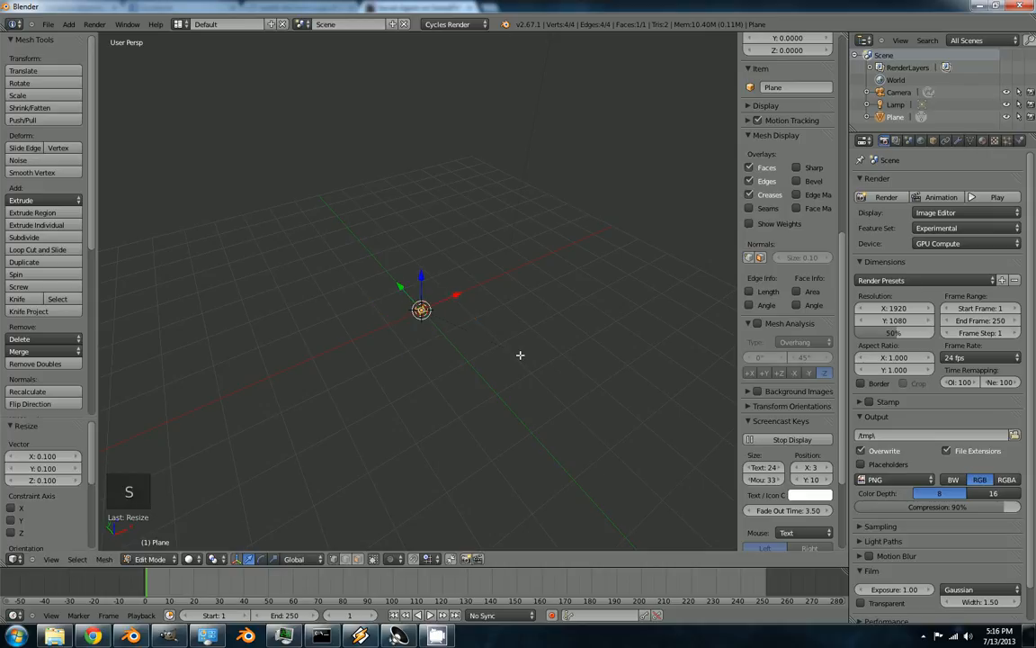
pyautogui.press('Tab')
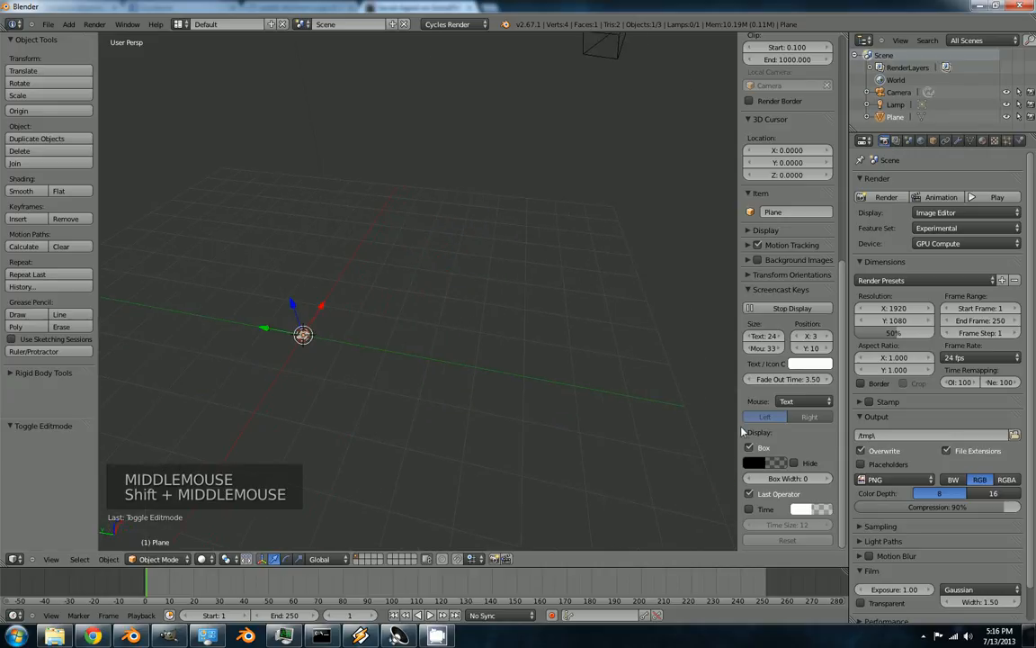
# Add Array modifiers to the plane and raise the count so it tiles outward
pyautogui.scroll(3)
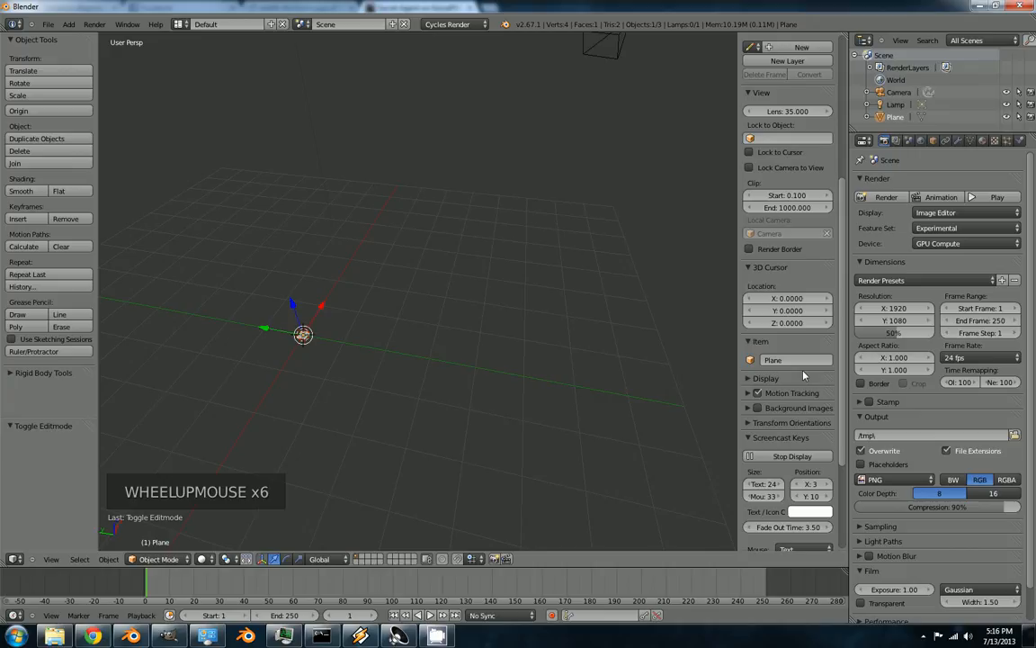
pyautogui.scroll(-3)
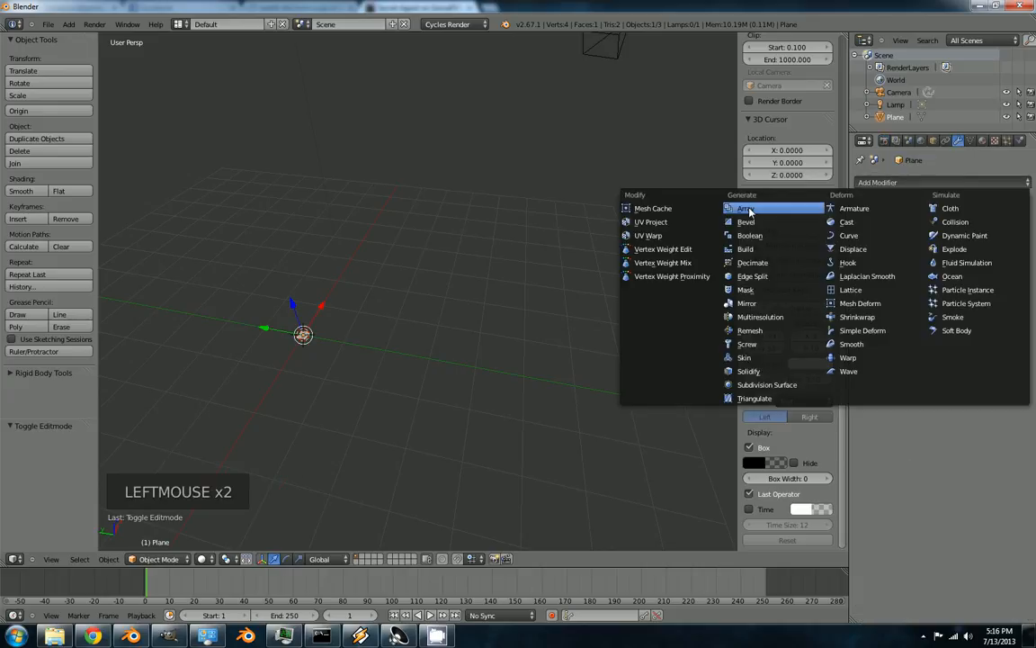
pyautogui.click(745, 209)
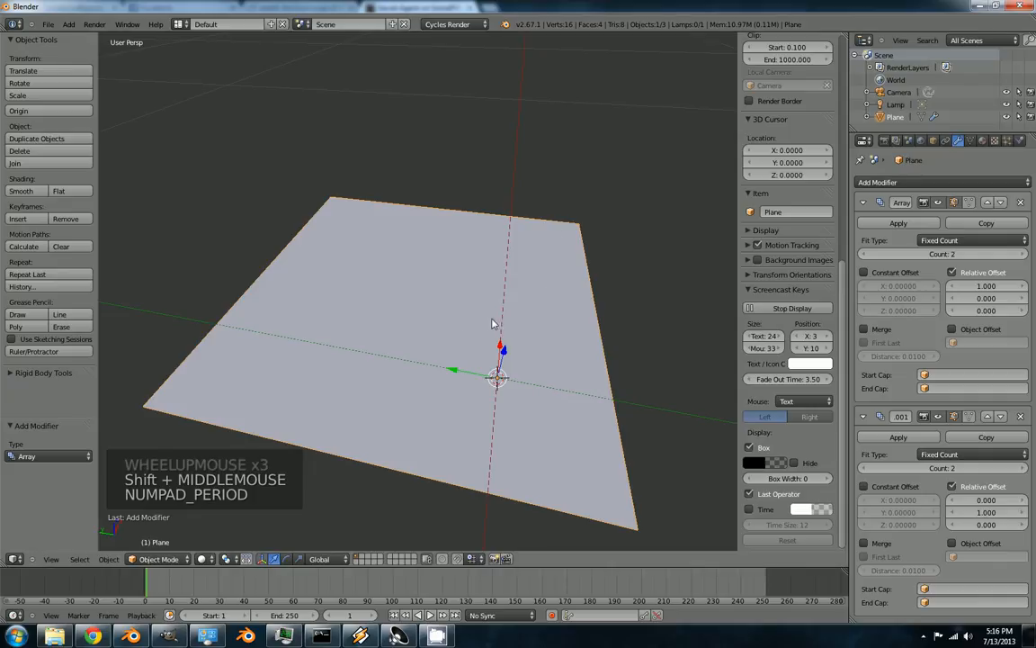
pyautogui.scroll(-3)
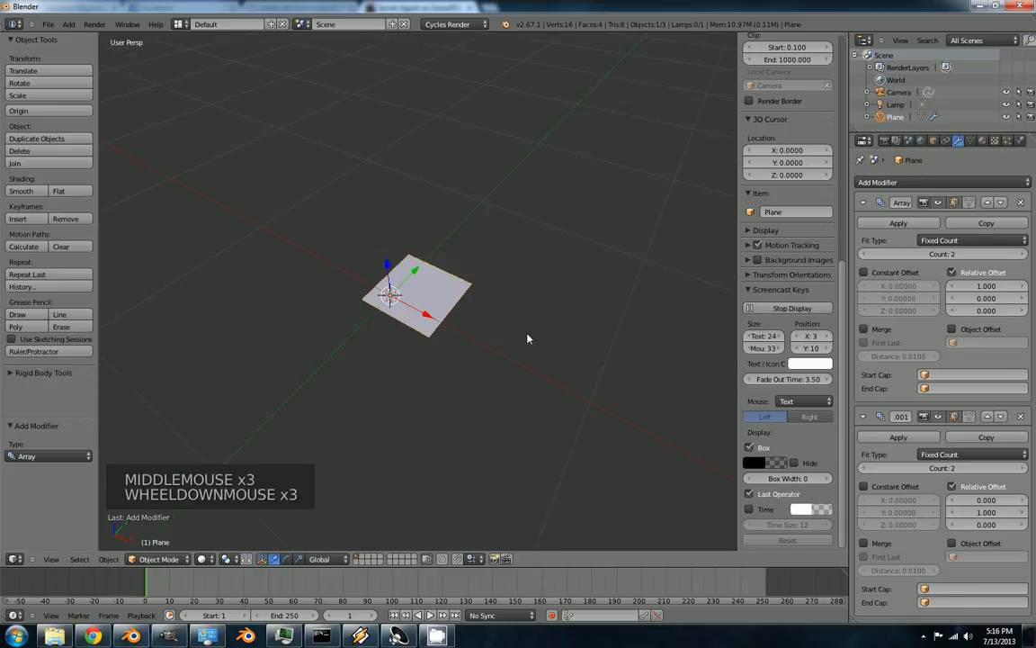
pyautogui.moveTo(413, 297); pyautogui.dragTo(252, 285)
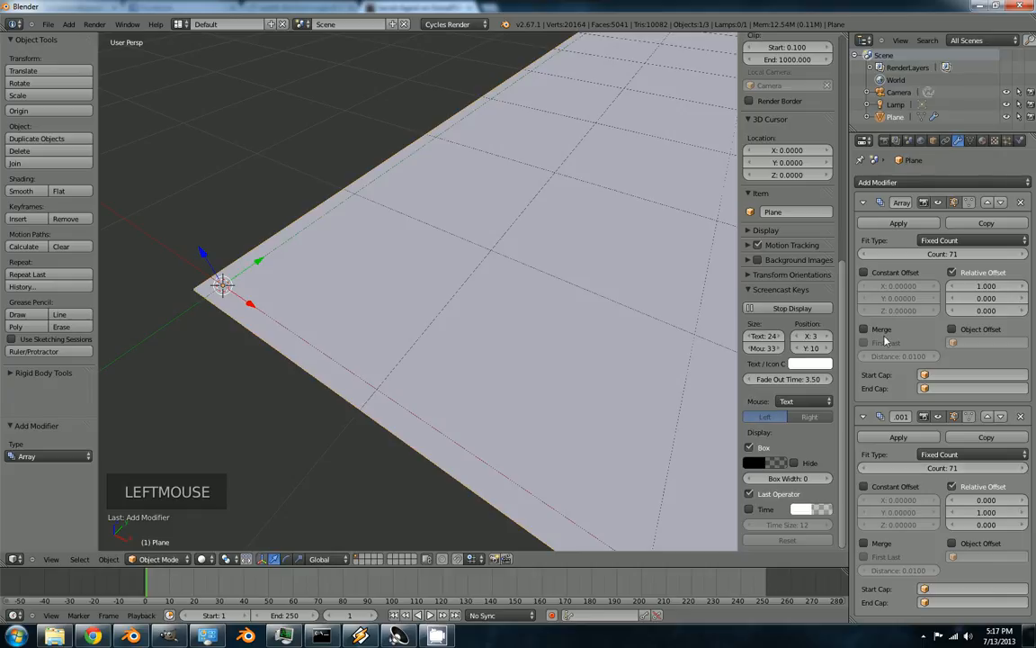
# Apply both Array modifiers into real geometry and enter edit mode on the grid
pyautogui.scroll(-3)
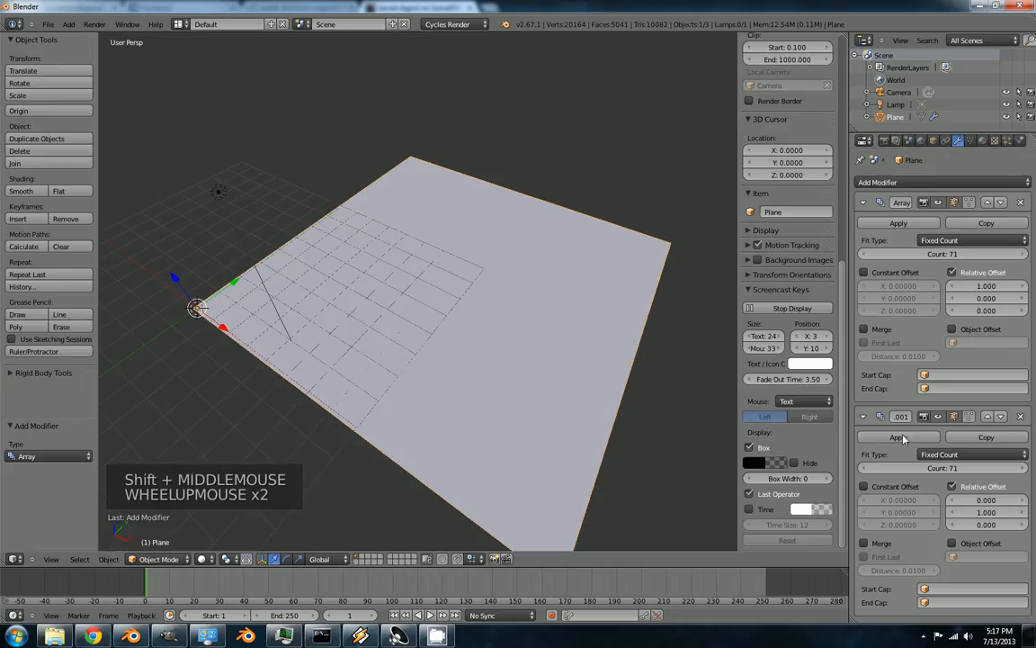
pyautogui.click(896, 437)
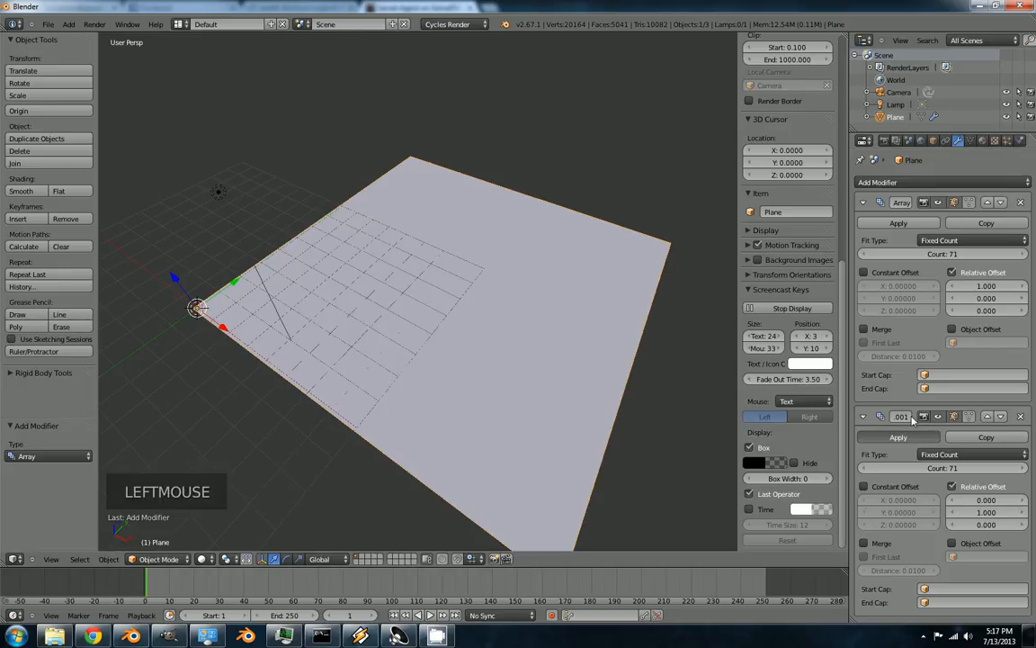
pyautogui.click(896, 437)
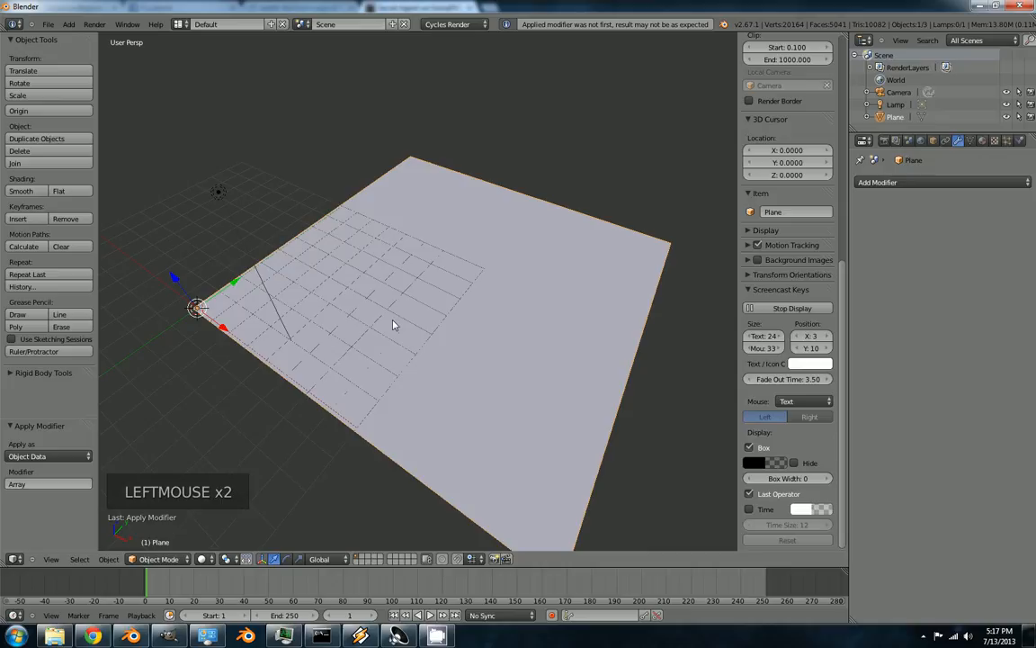
pyautogui.press('Tab')
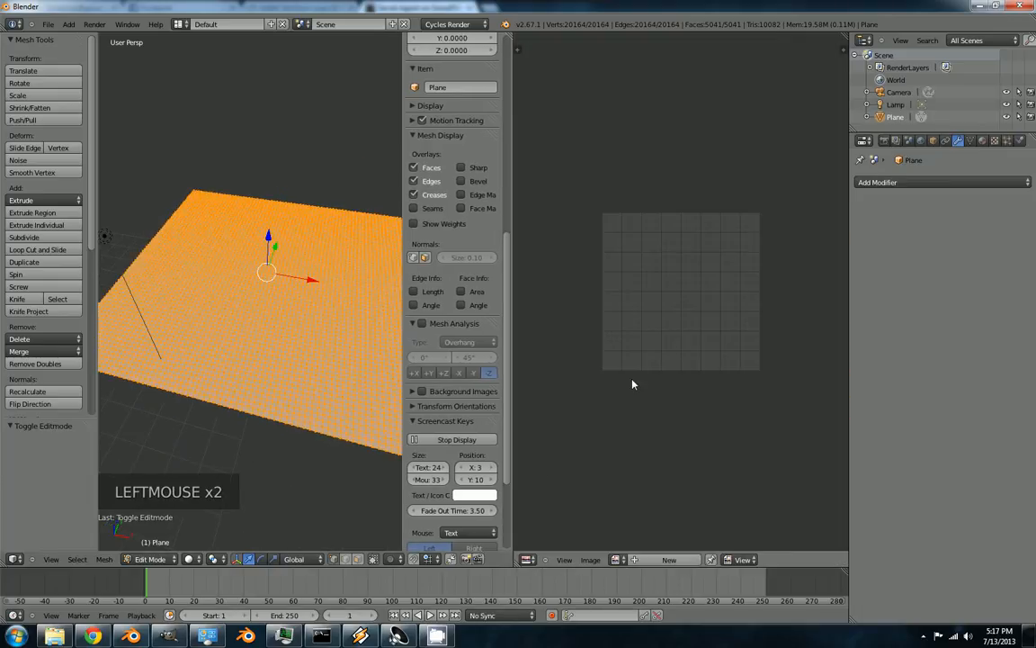
# Open dataset.png from the Documents folder into the image editor
pyautogui.click(590, 560)
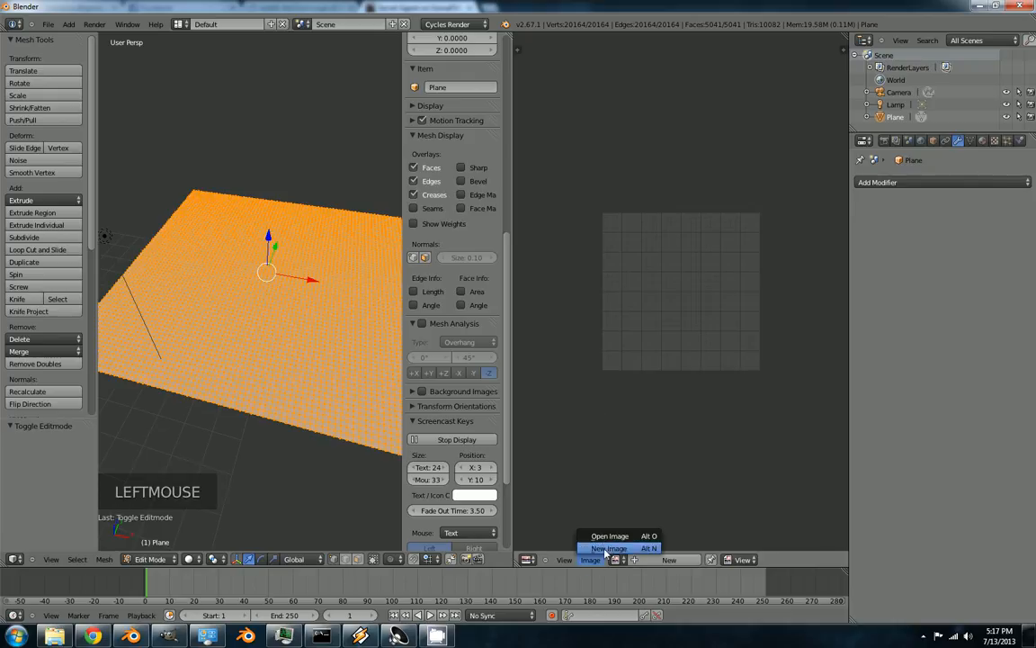
pyautogui.click(608, 547)
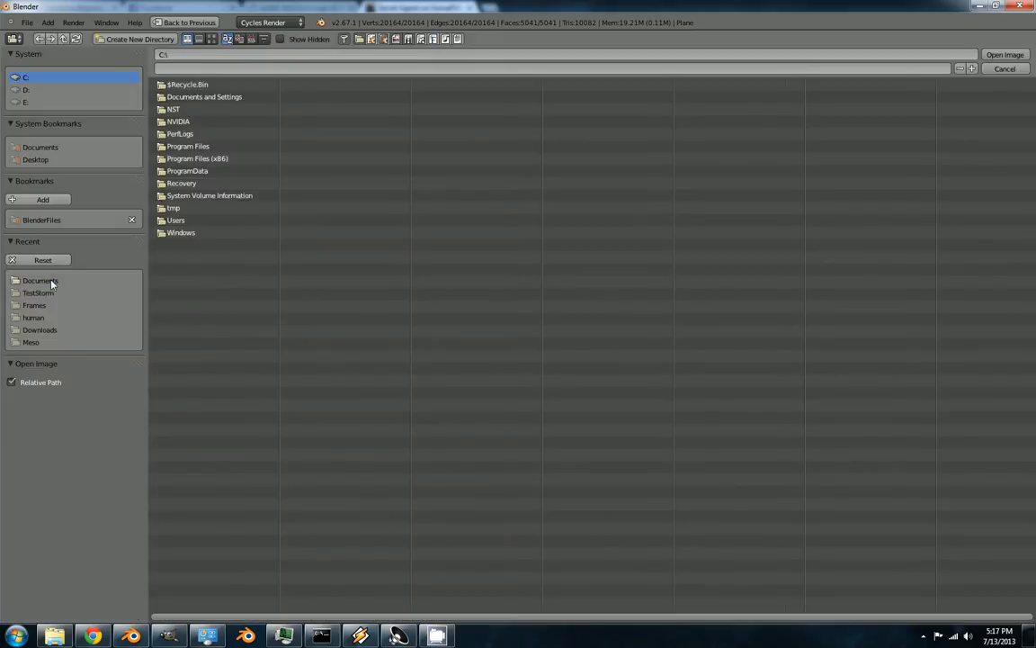
pyautogui.click(39, 281)
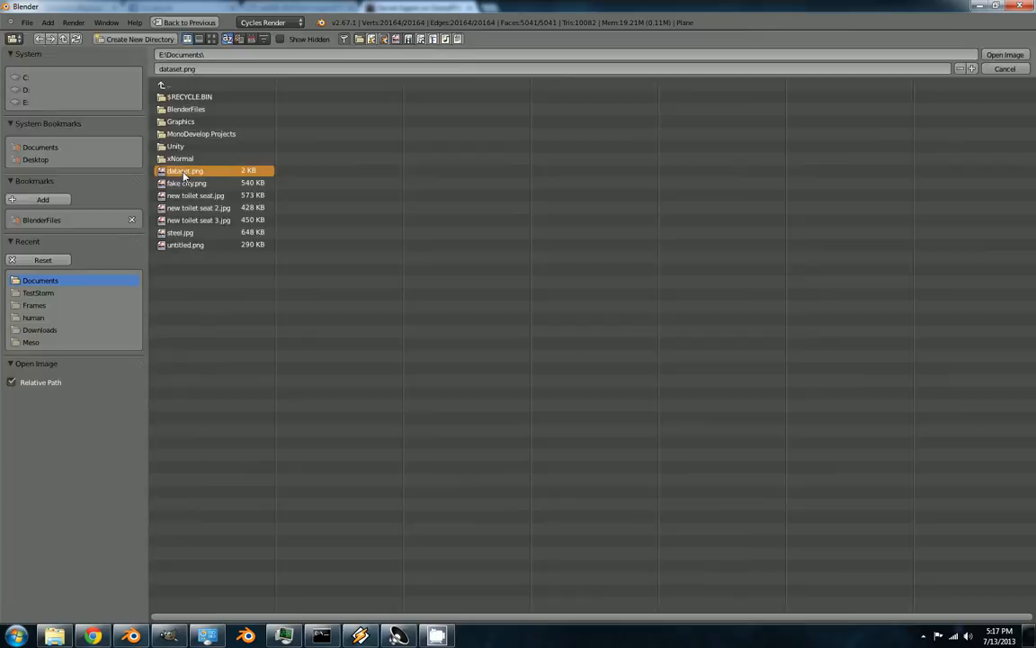
pyautogui.click(1004, 54)
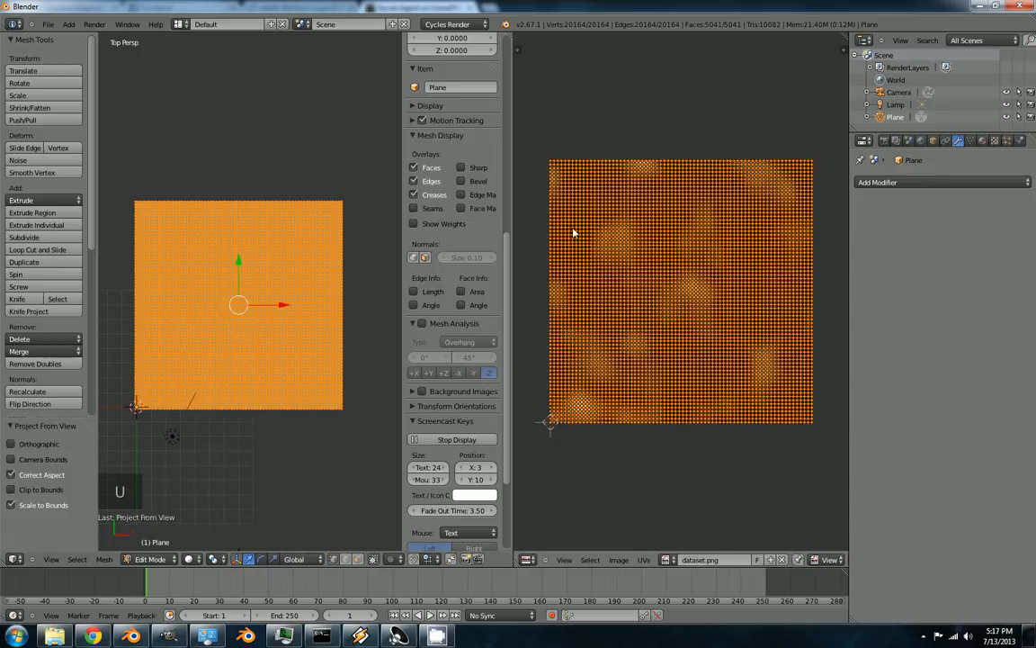
# Check the projected UVs over the image, then join the areas back into one 3D view
pyautogui.scroll(3)
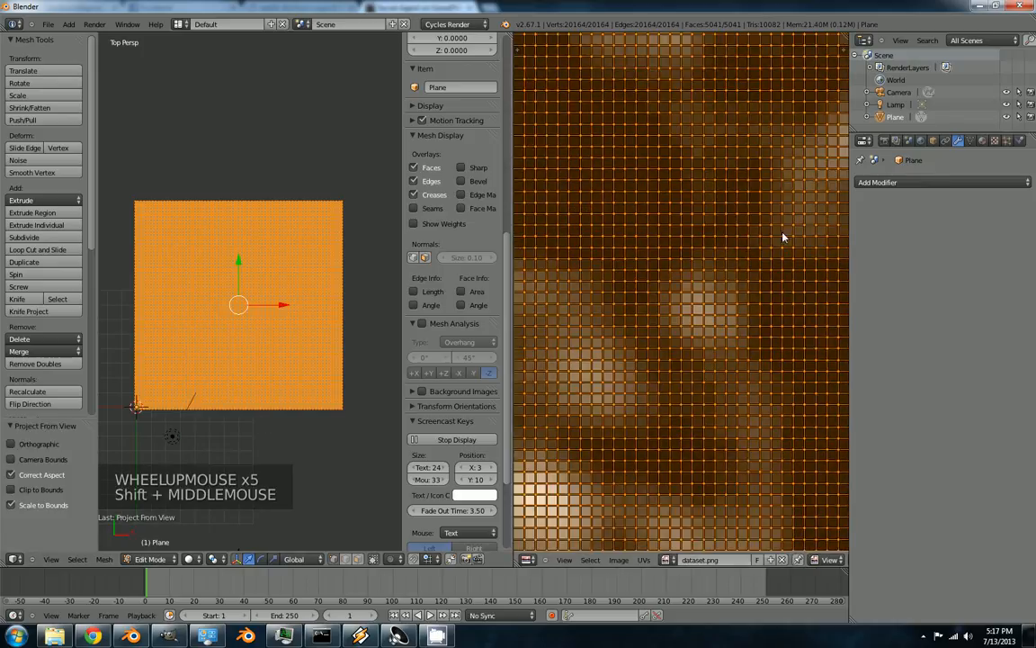
pyautogui.scroll(-3)
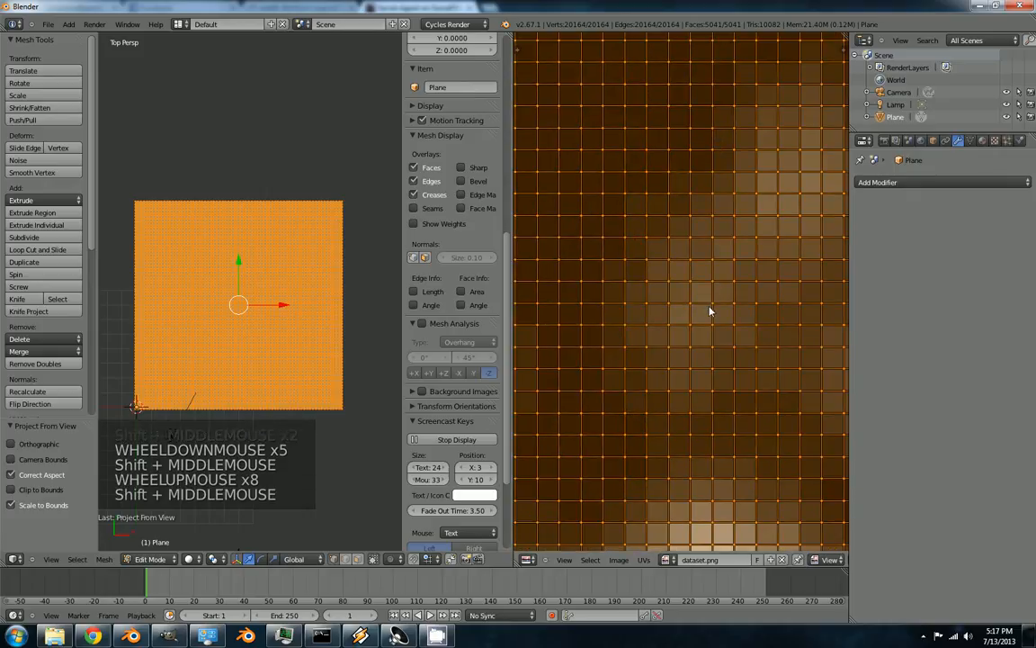
pyautogui.scroll(-3)
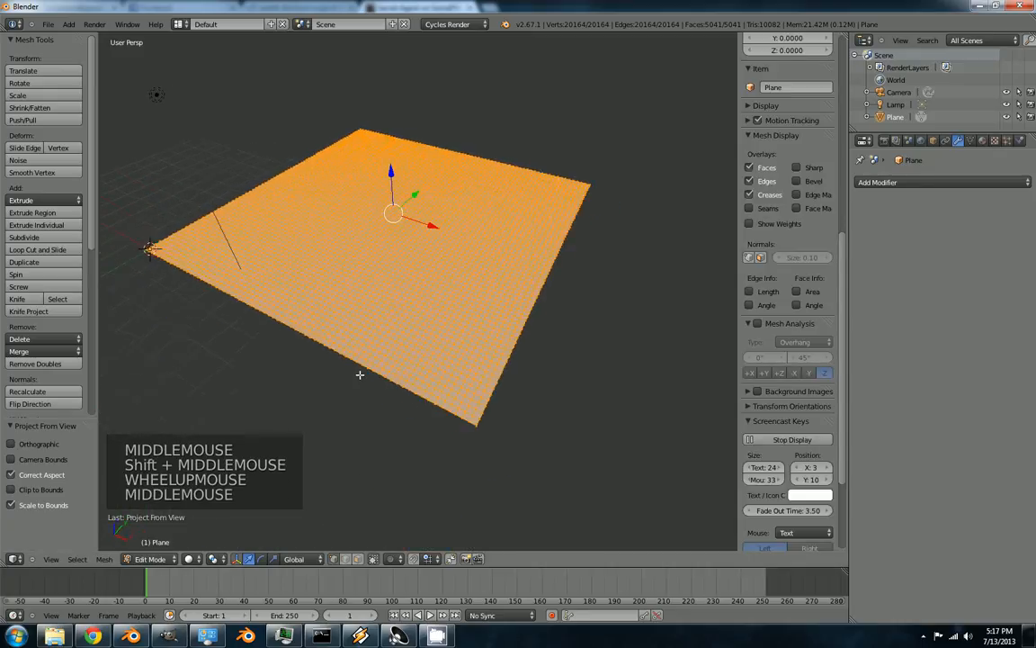
pyautogui.scroll(3)
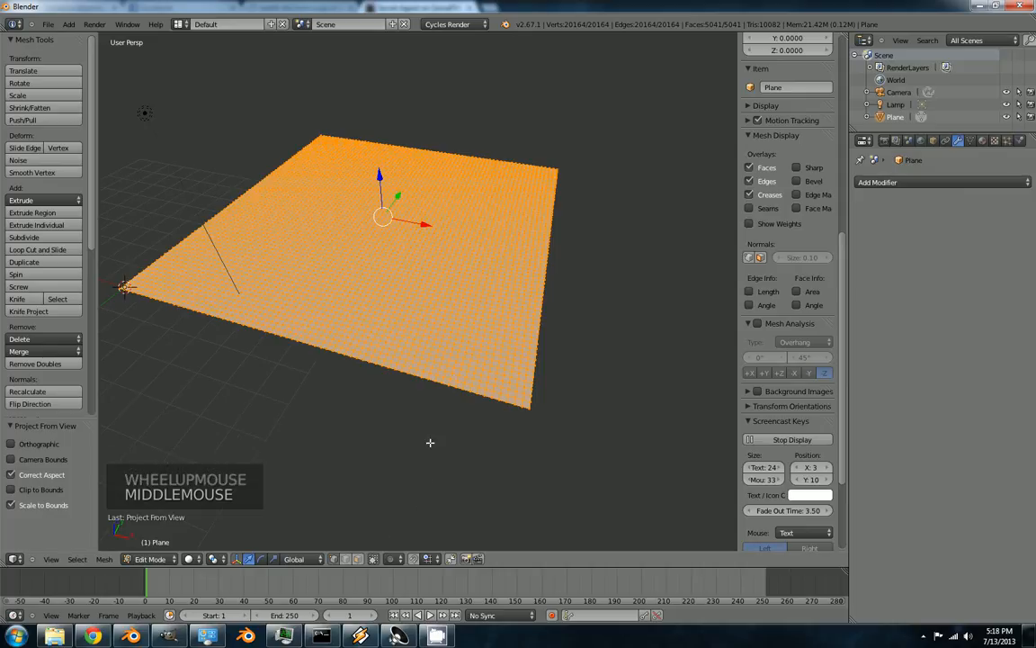
pyautogui.click(360, 558)
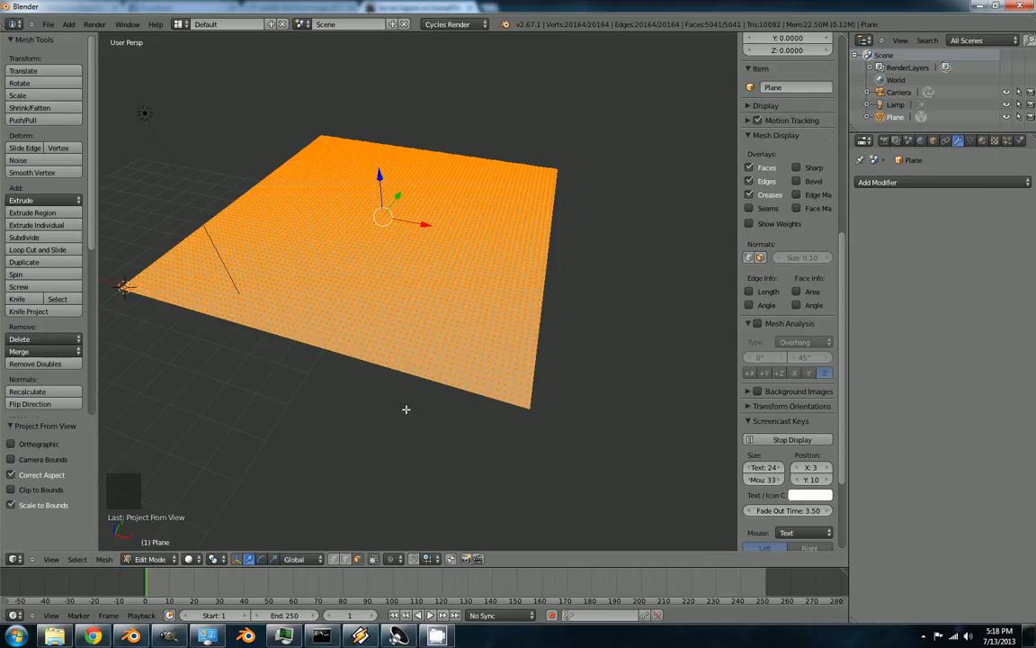
# Extrude the selected grid faces upward into raised tiles
pyautogui.press('e')
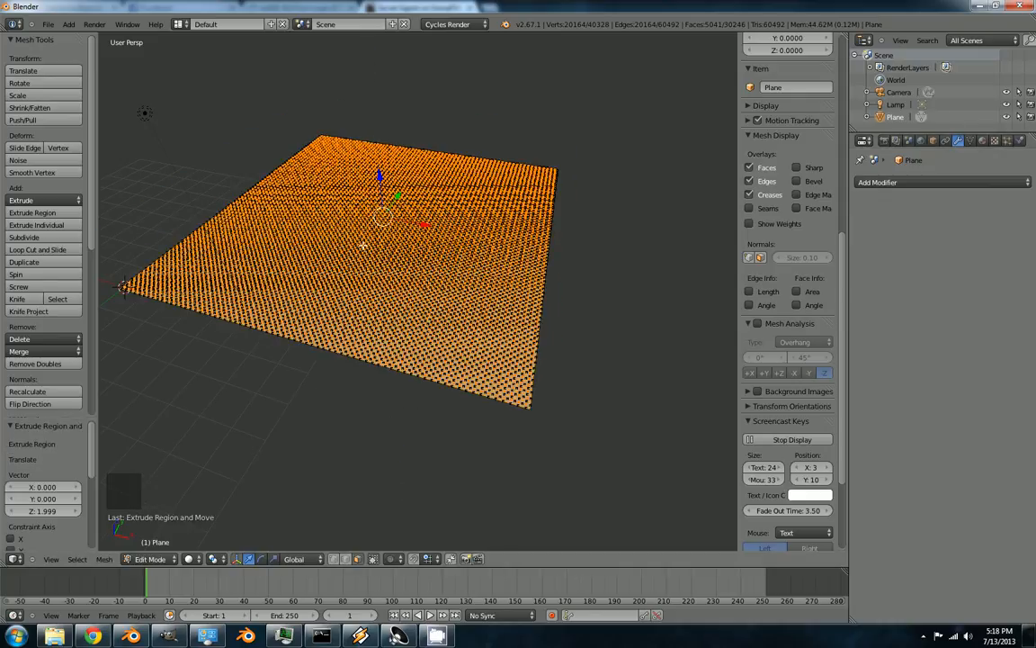
pyautogui.moveTo(970, 141)
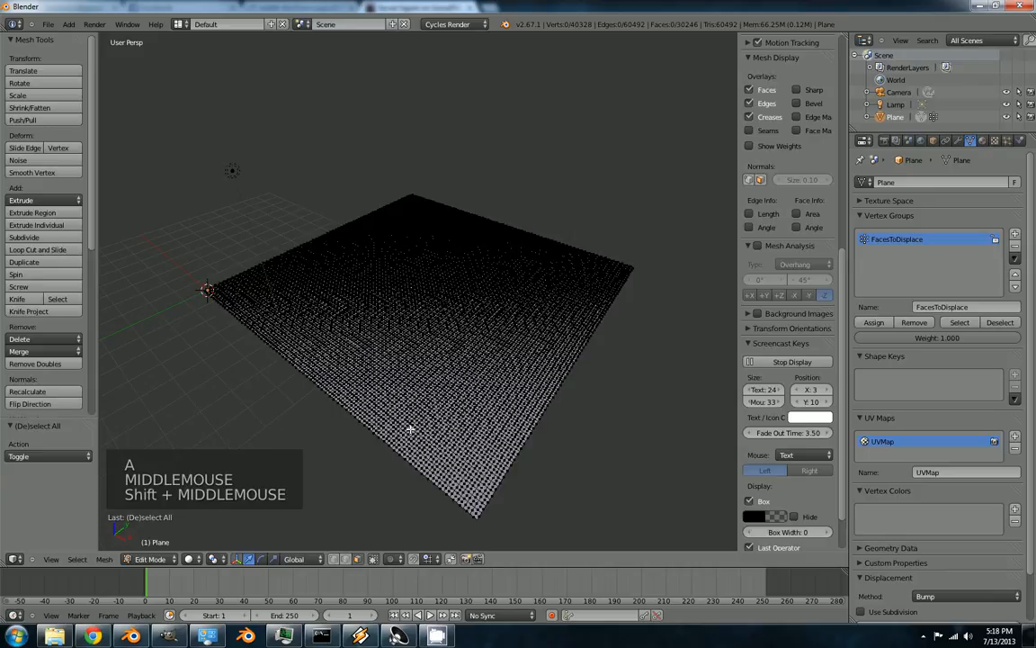
# In object mode, add a Displace modifier with a new image texture for the plane
pyautogui.press('Tab')
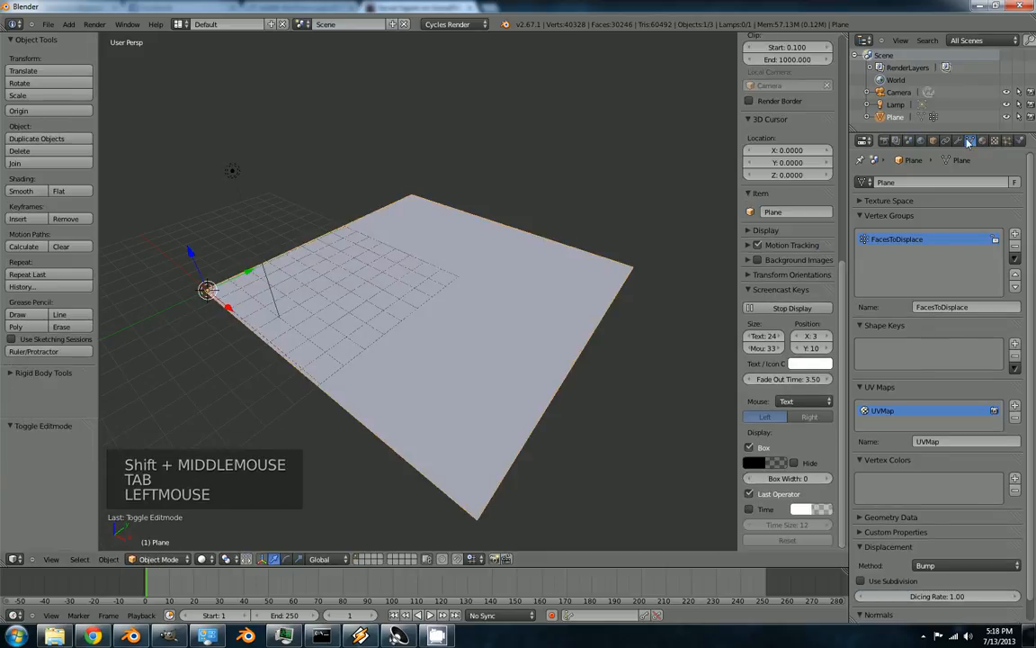
pyautogui.click(899, 182)
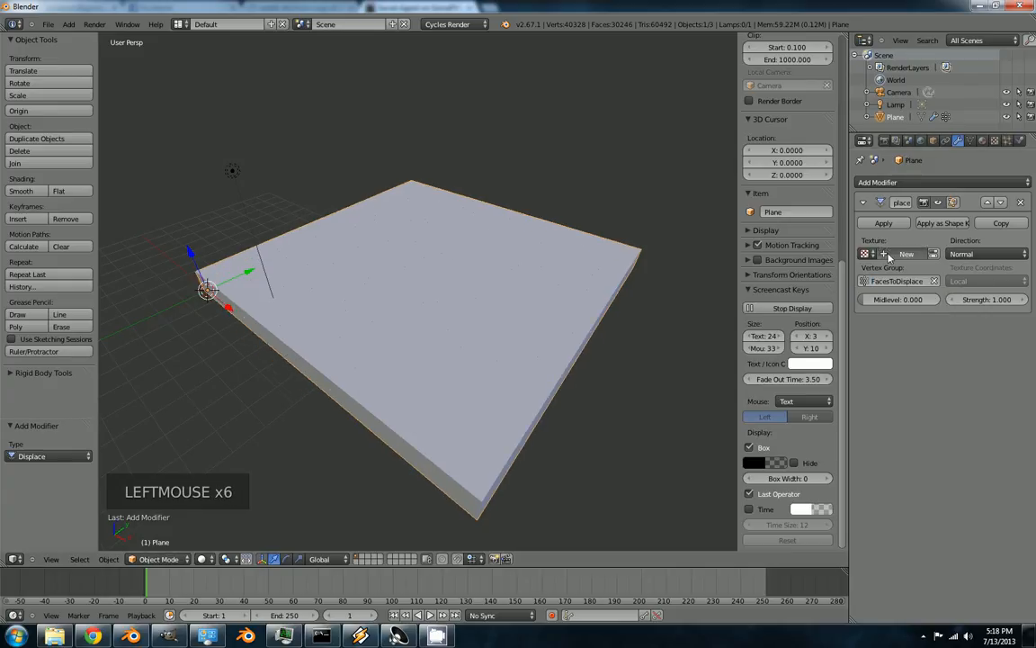
pyautogui.click(907, 254)
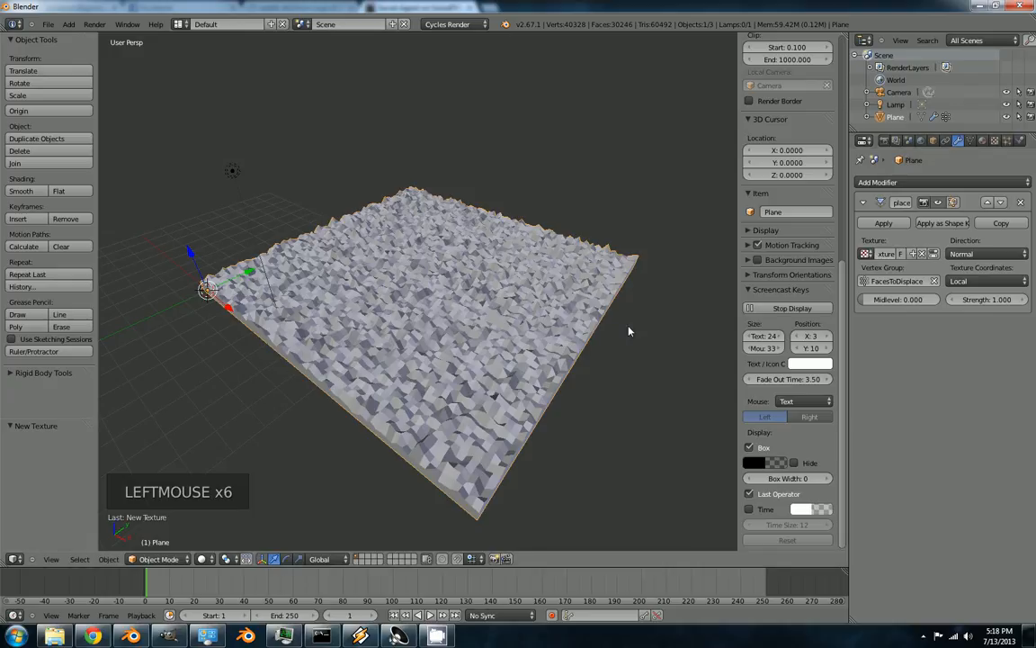
pyautogui.click(995, 140)
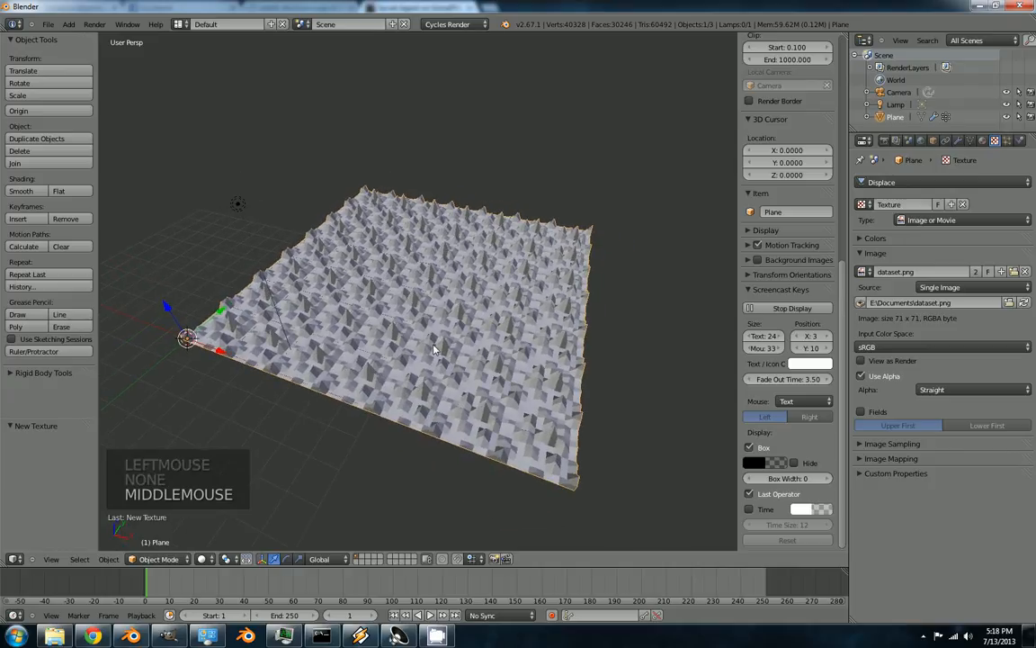
pyautogui.scroll(-3)
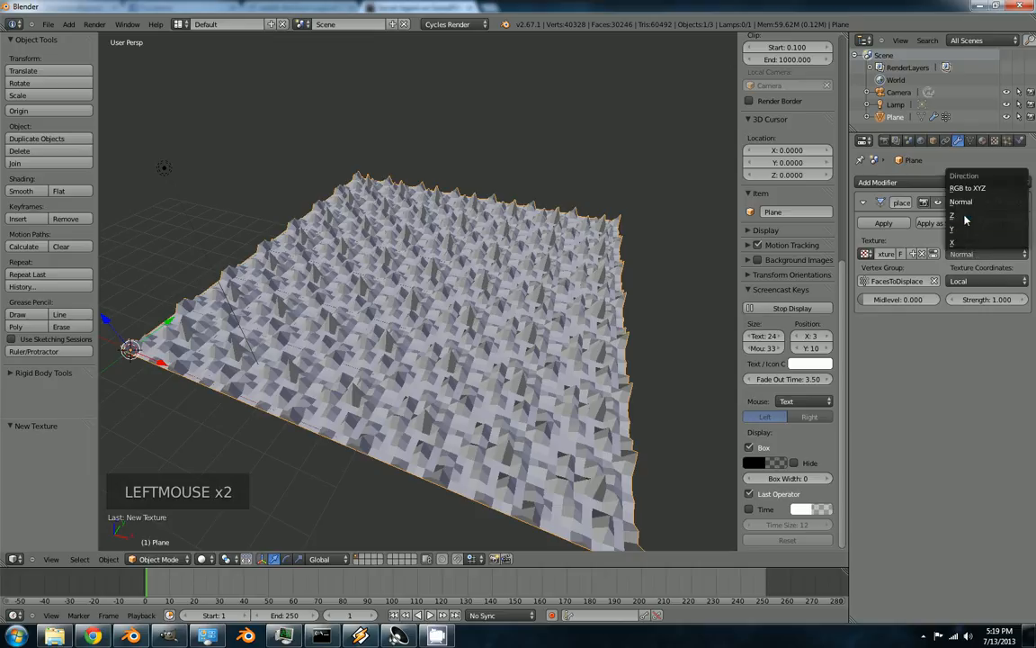
# Map the texture by UVMap coordinates, raise Strength to 5 and apply the displacement
pyautogui.click(952, 216)
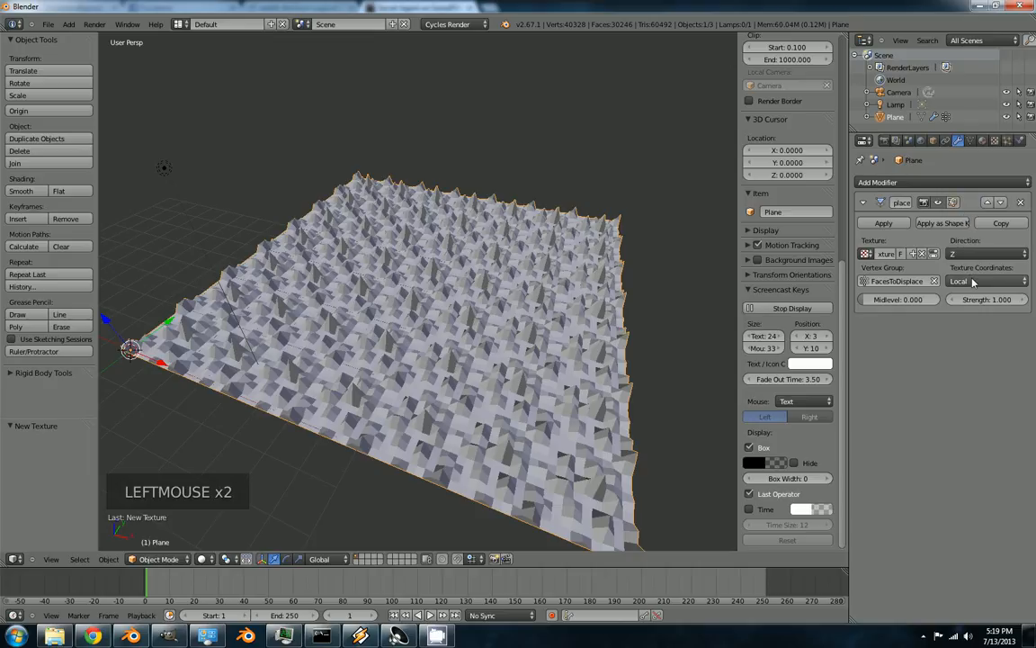
pyautogui.click(986, 281)
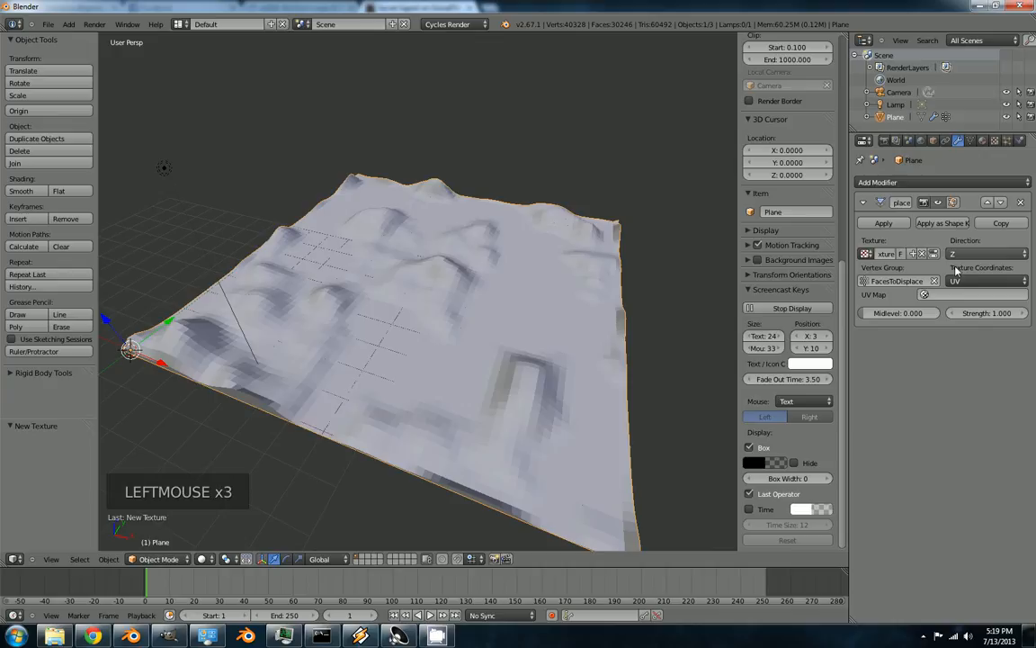
pyautogui.click(963, 295)
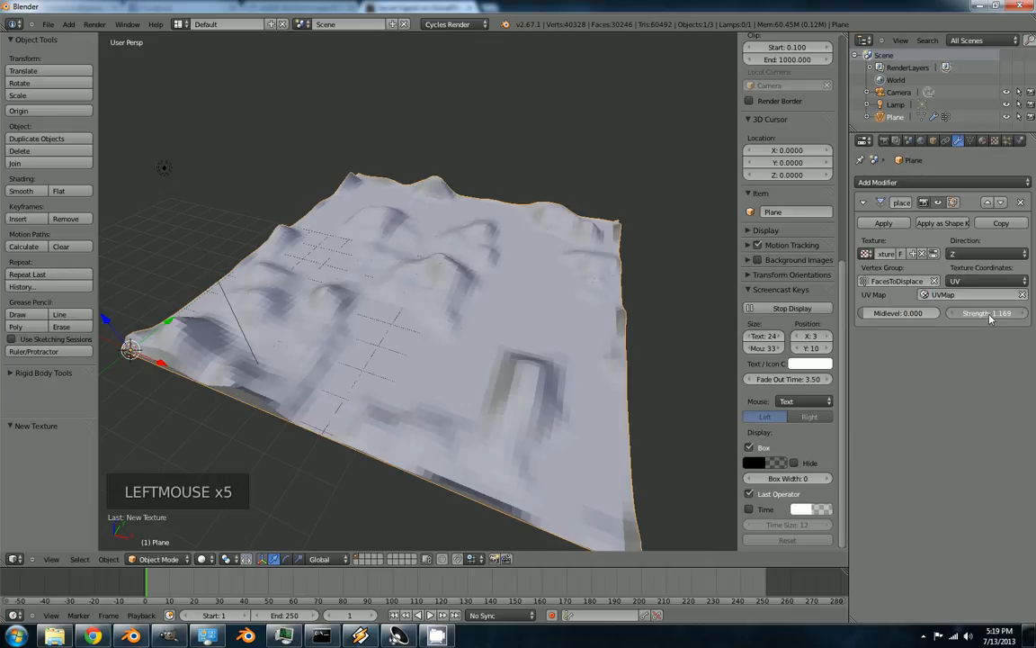
pyautogui.moveTo(990, 313); pyautogui.dragTo(980, 313)
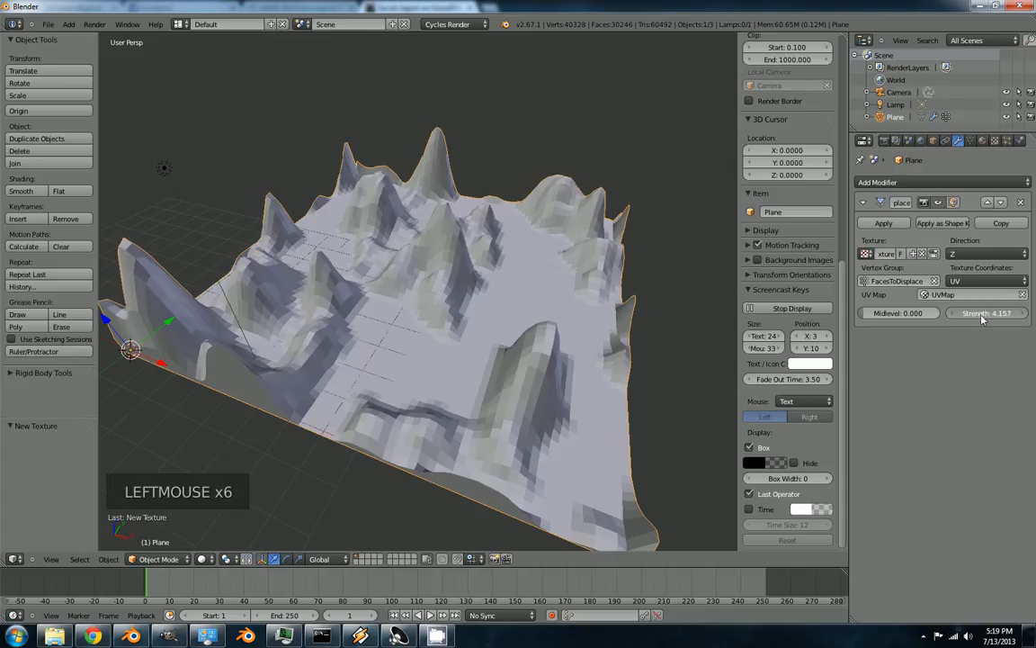
pyautogui.moveTo(986, 313); pyautogui.dragTo(989, 313)
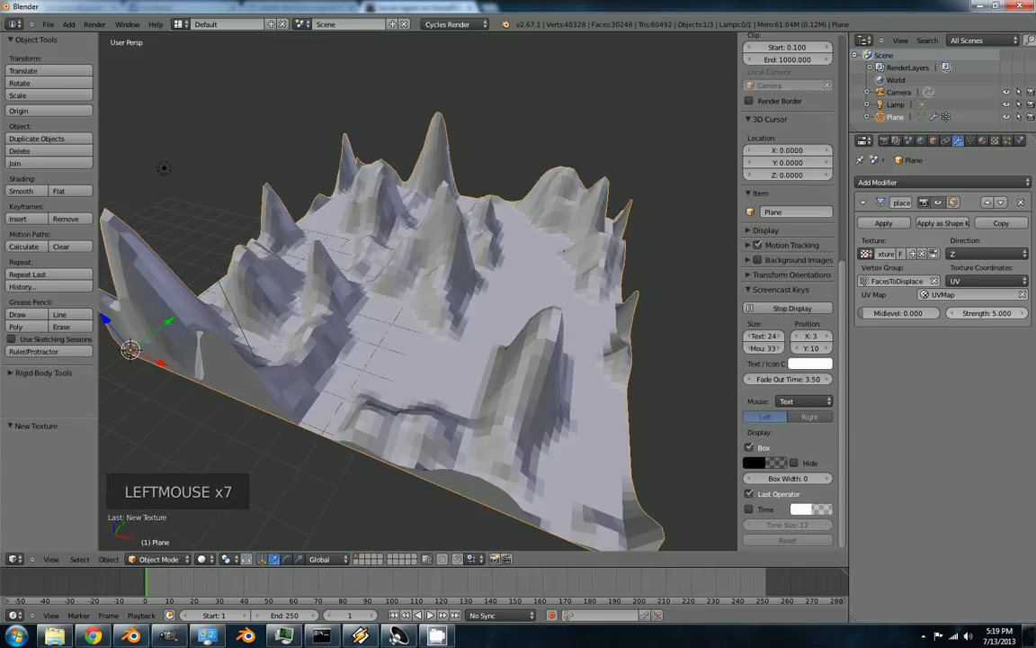
pyautogui.scroll(-3)
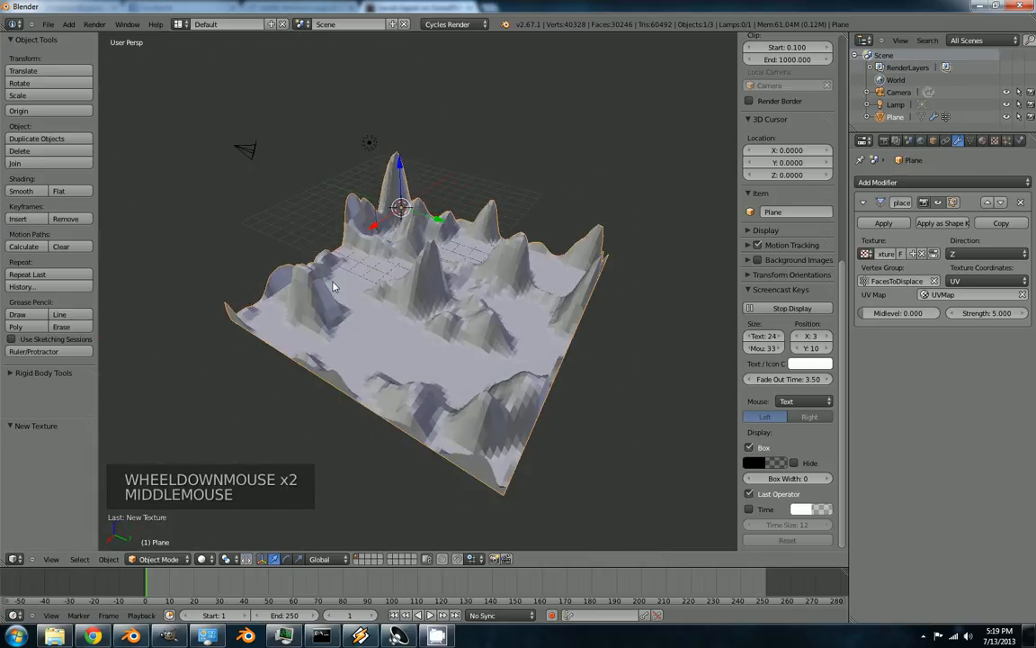
pyautogui.moveTo(333, 286); pyautogui.dragTo(407, 315)
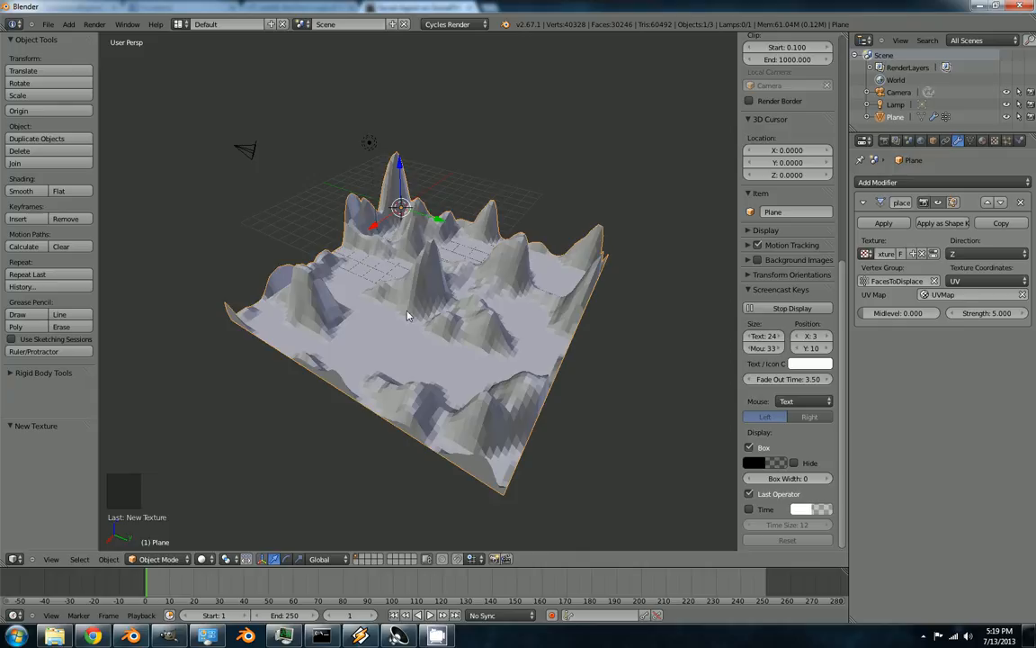
pyautogui.click(883, 223)
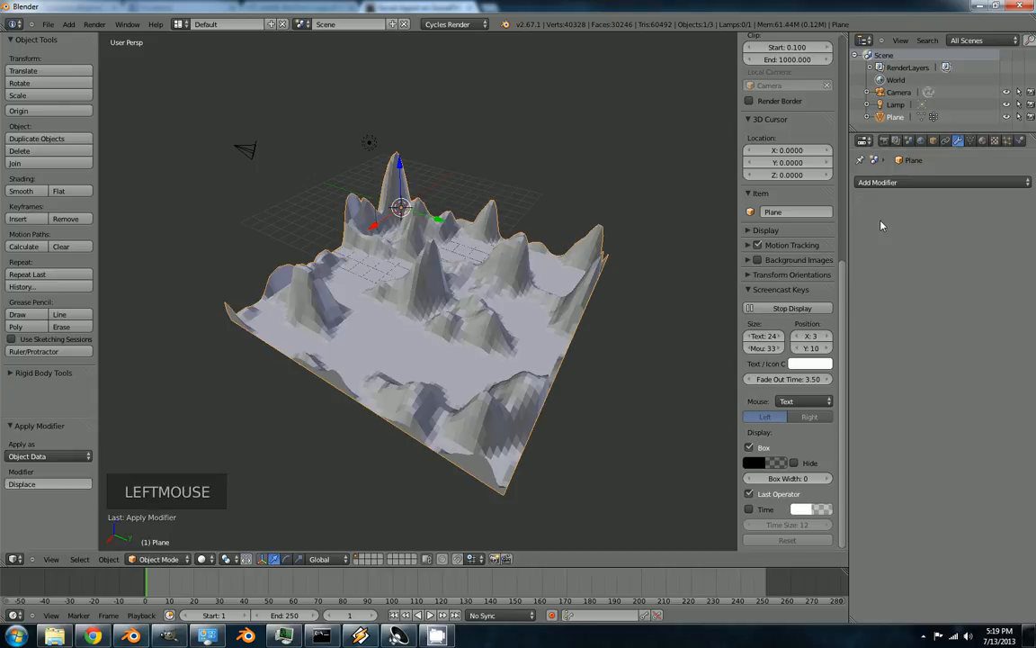
# In edit mode, select the FacesToDisplace vertex group and move it down along Z
pyautogui.press('Tab')
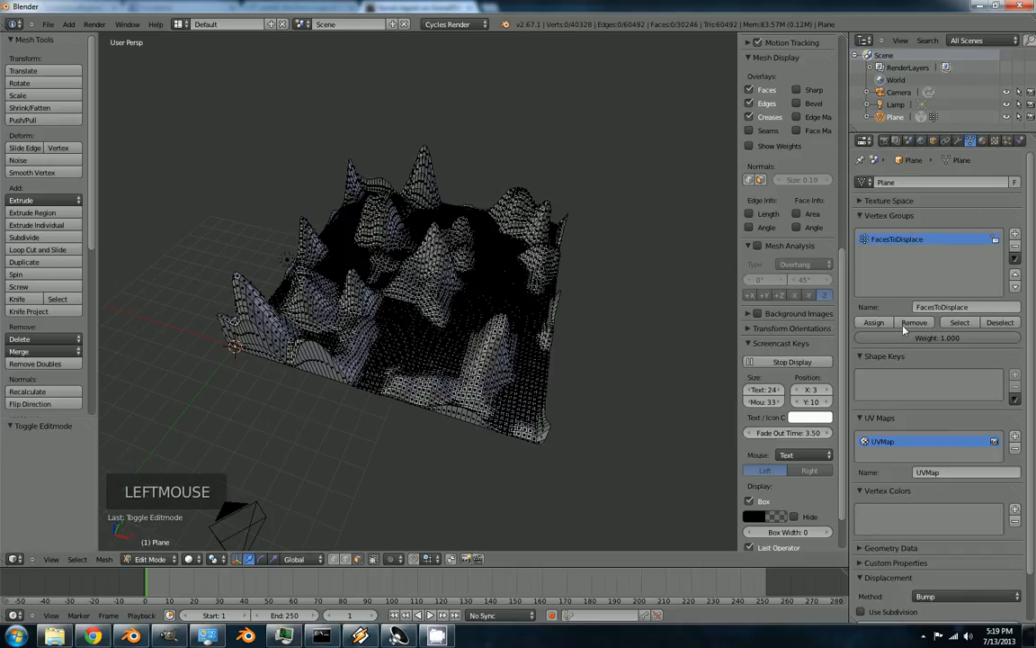
pyautogui.click(959, 322)
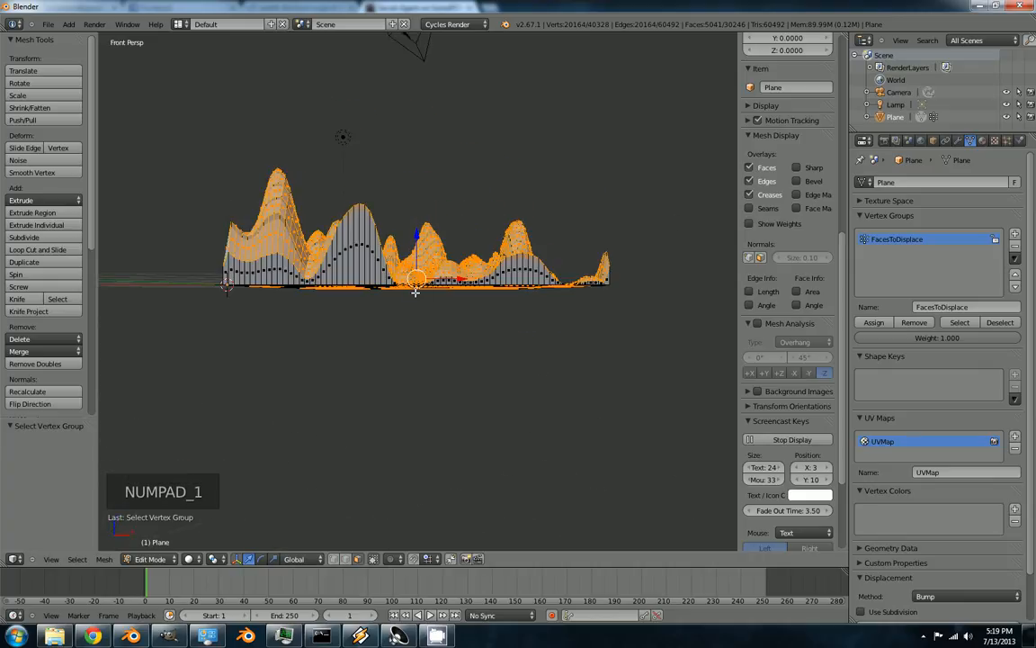
pyautogui.scroll(-3)
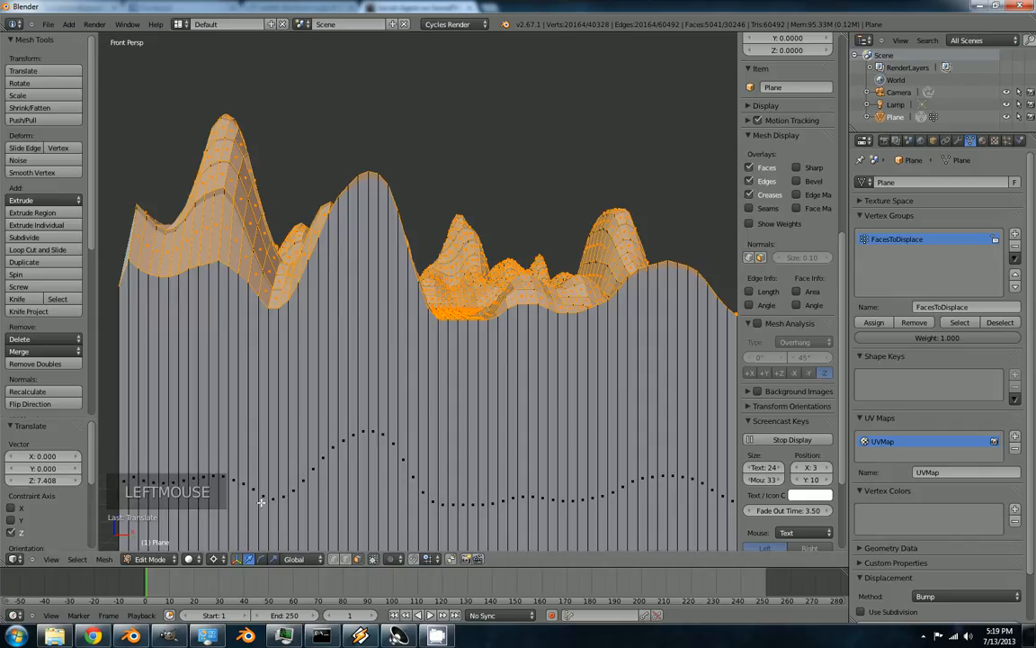
# With Individual Origins pivot, scale each face into a separate bar and check from the side
pyautogui.click(235, 558)
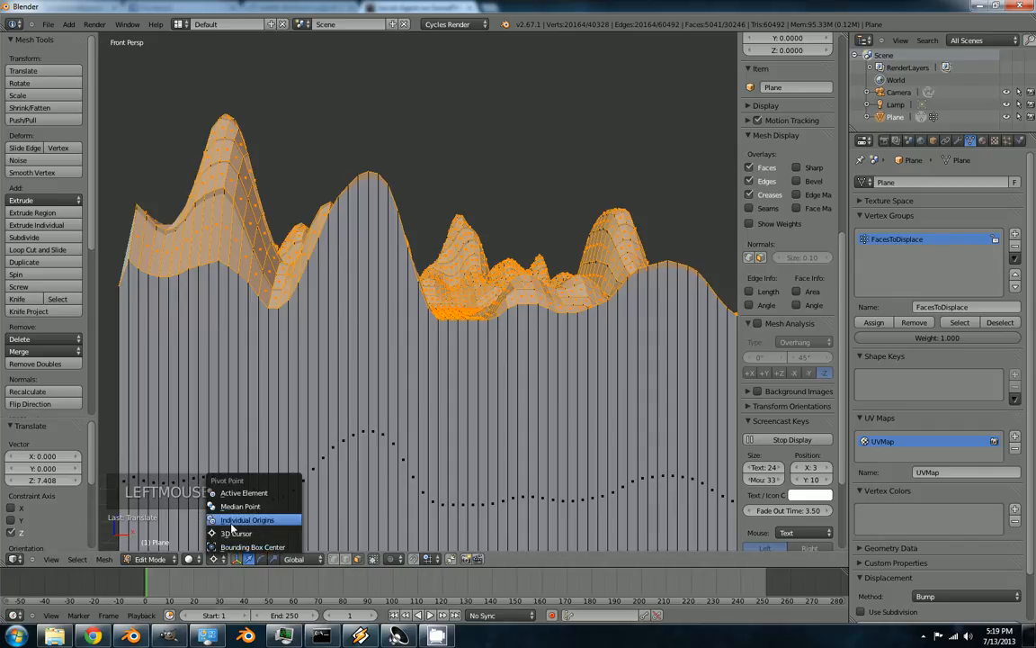
pyautogui.click(246, 520)
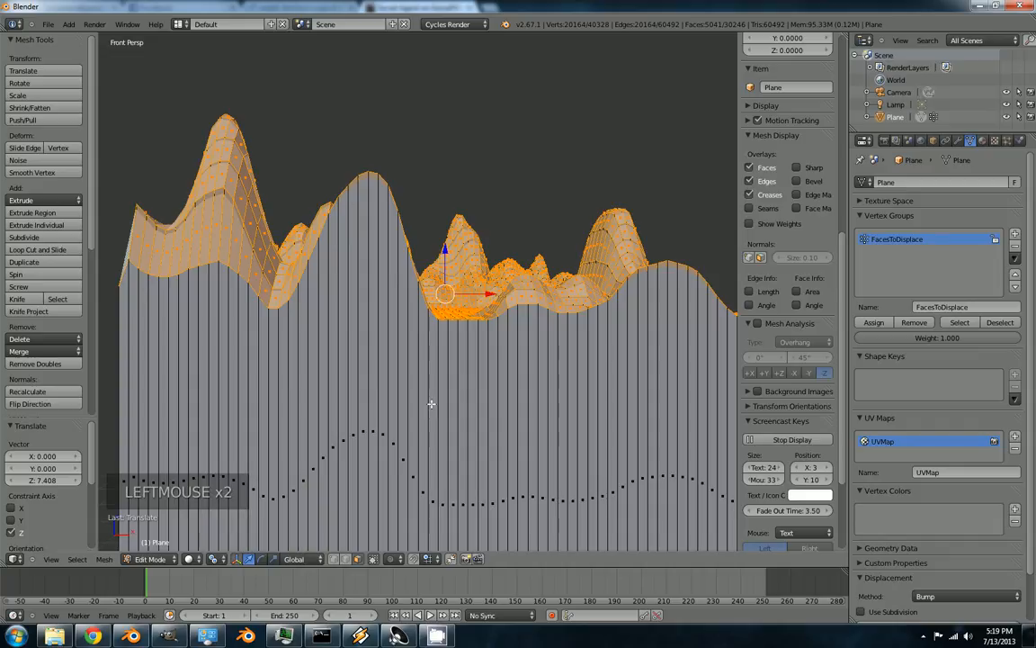
pyautogui.press('s')
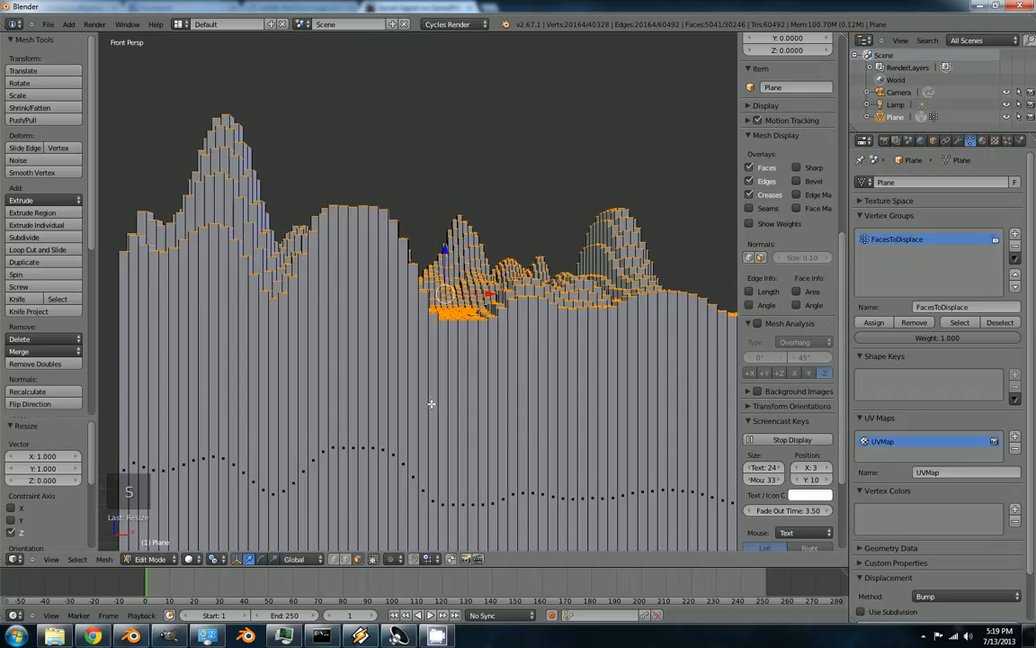
pyautogui.scroll(-3)
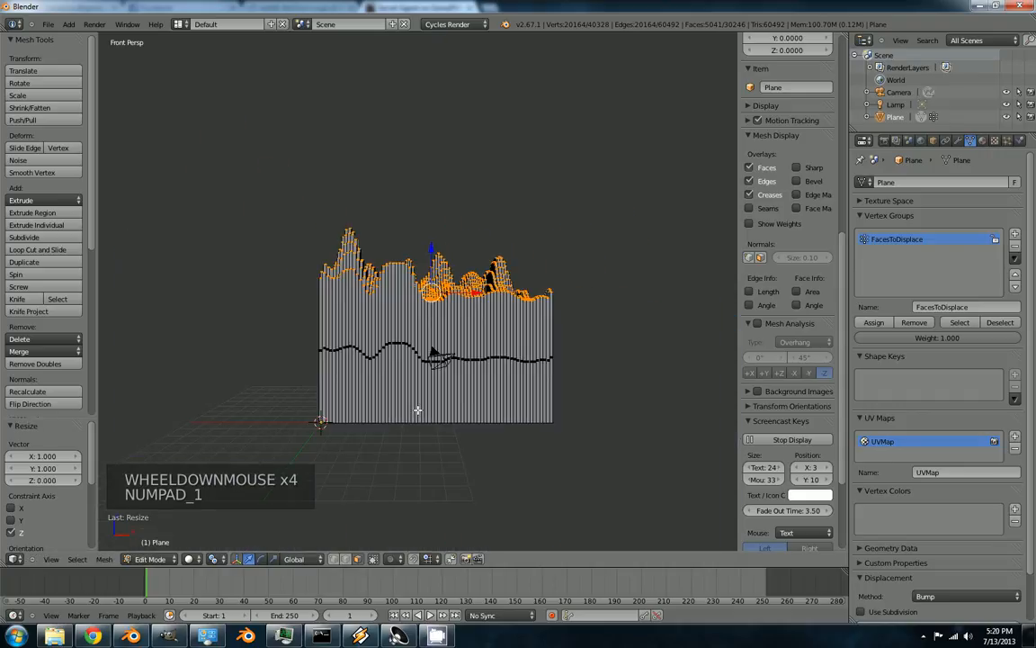
pyautogui.press('Escape')
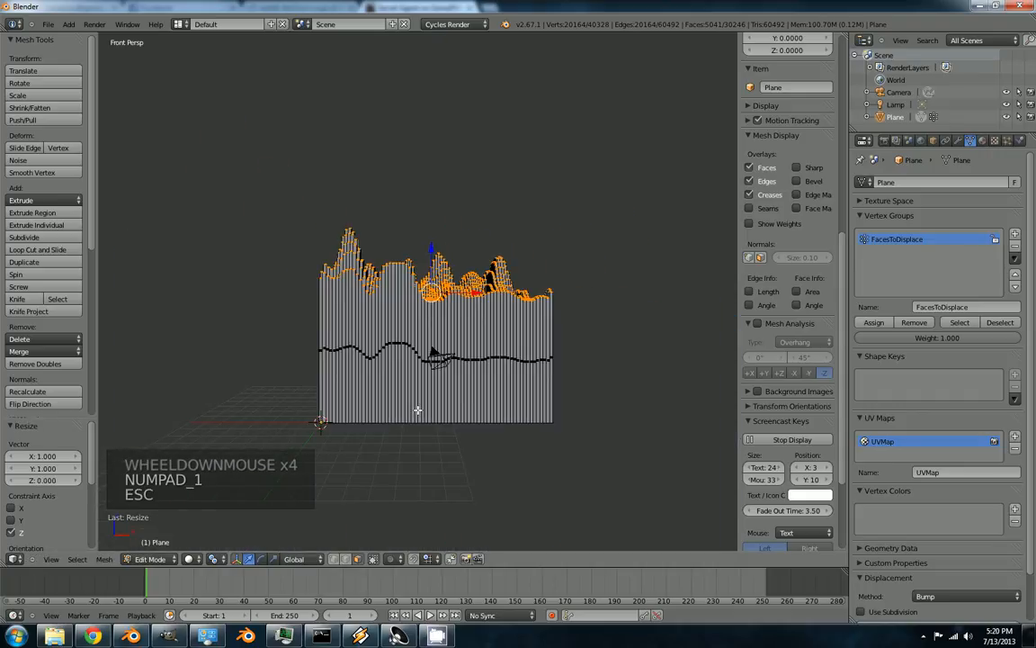
pyautogui.moveTo(432, 360); pyautogui.dragTo(405, 438)
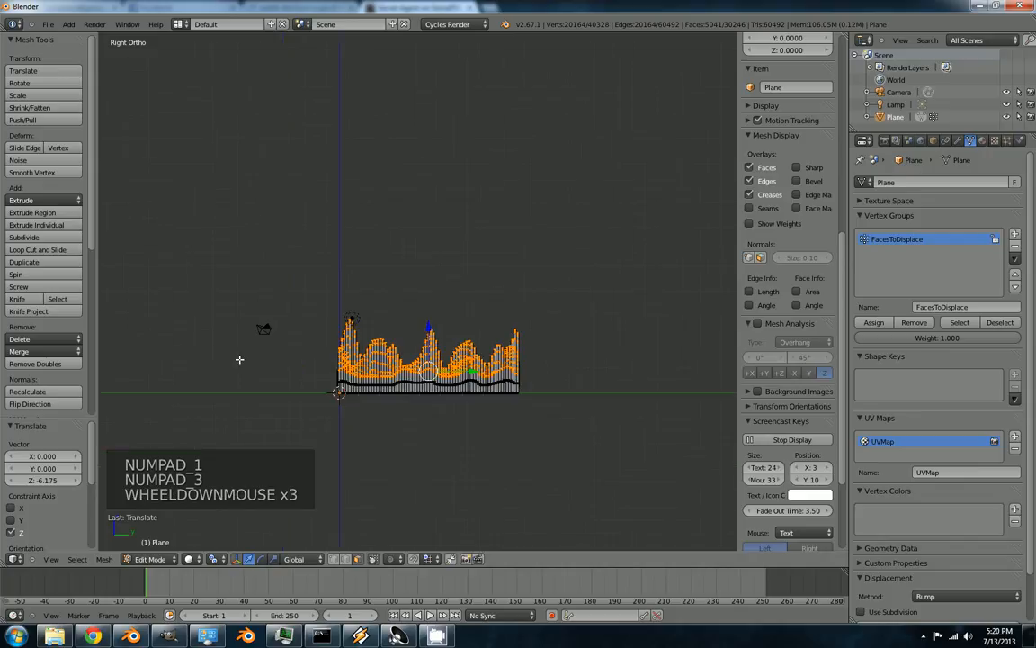
pyautogui.press('Tab')
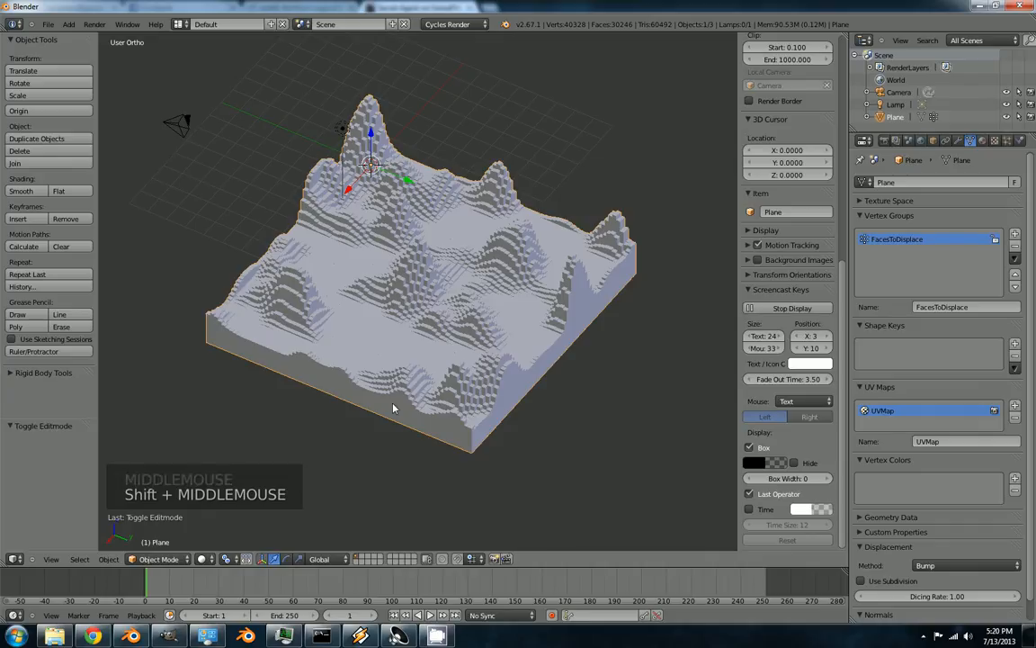
# Look through the camera and move it until the terrain block fills the frame
pyautogui.press('KP_Period')
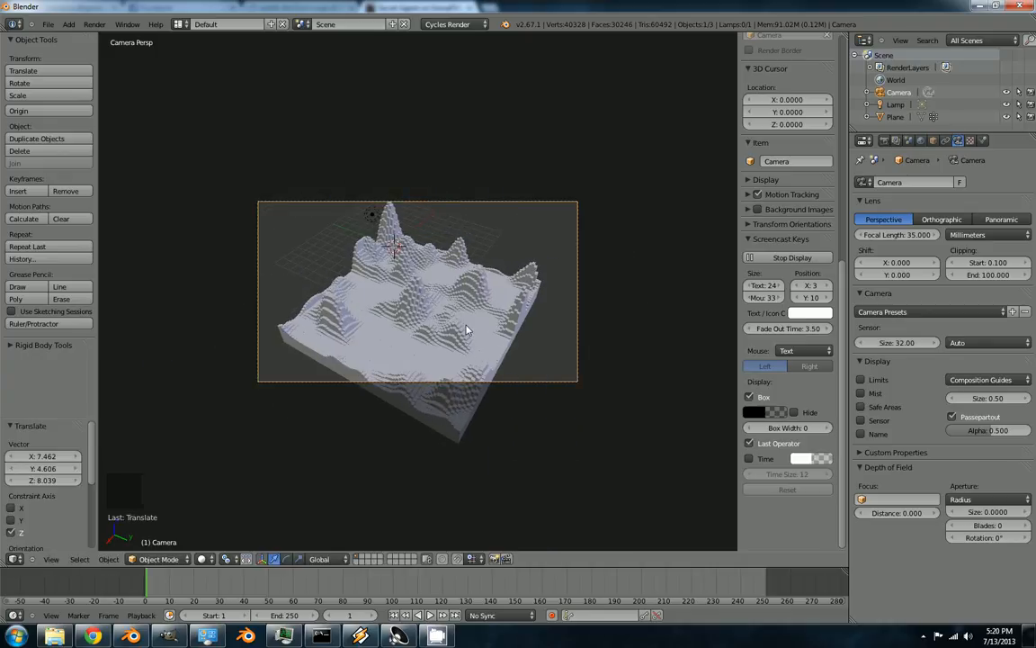
pyautogui.press('g')
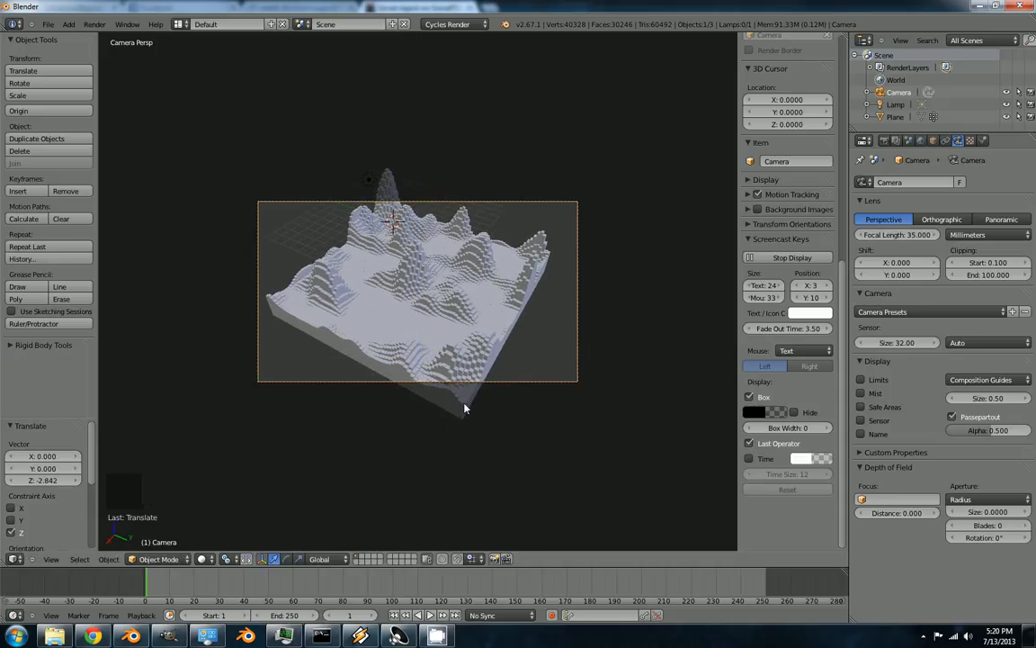
pyautogui.press('g')
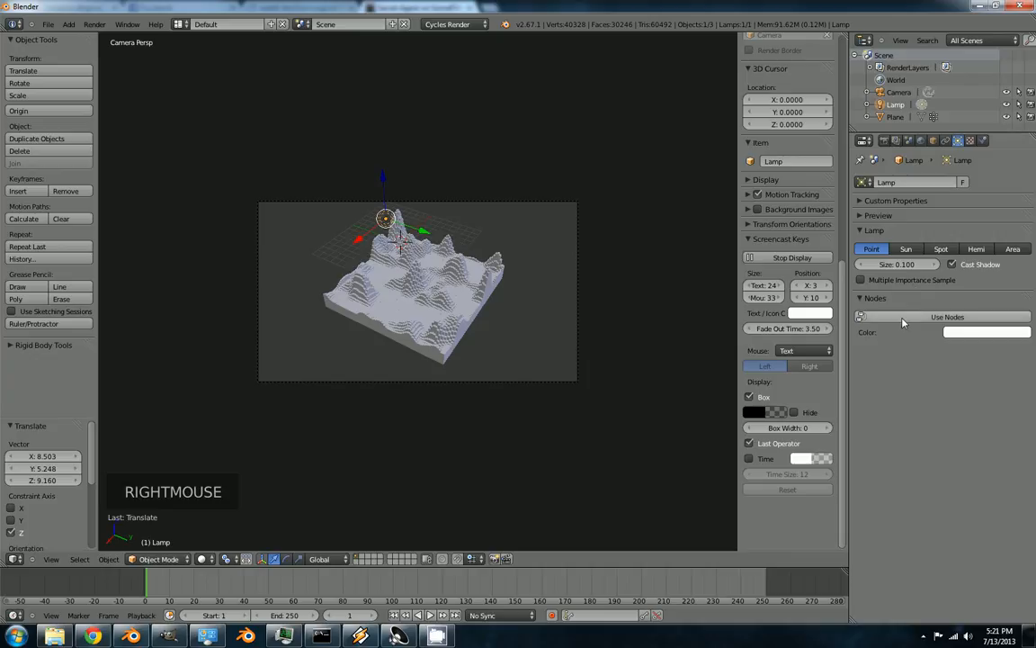
# Enable Use Nodes for the selected lamp in the Lamp properties
pyautogui.click(946, 317)
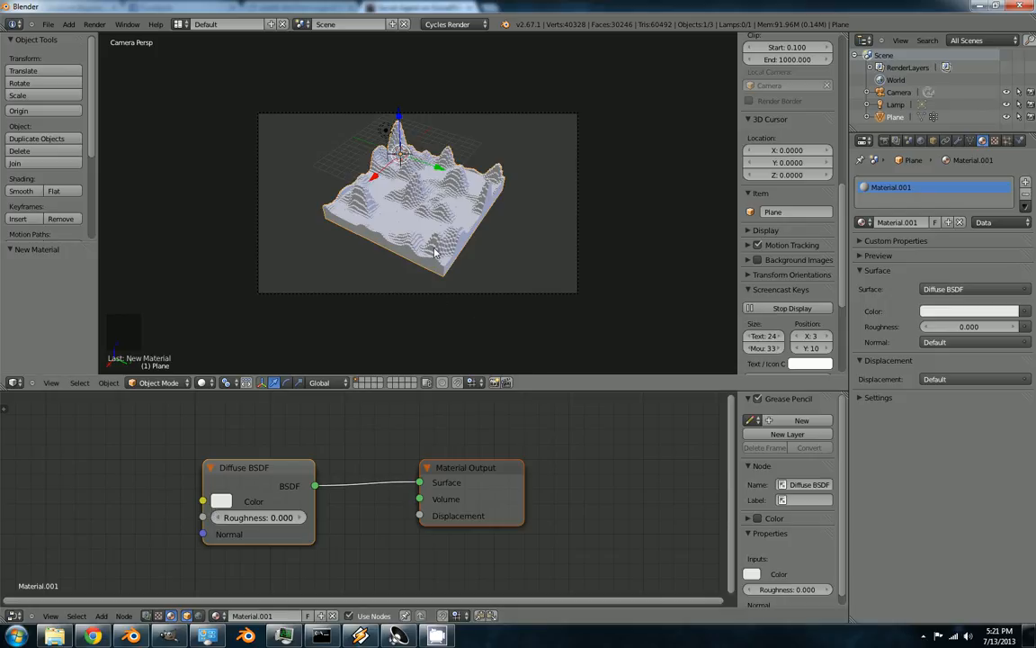
pyautogui.moveTo(925, 201)
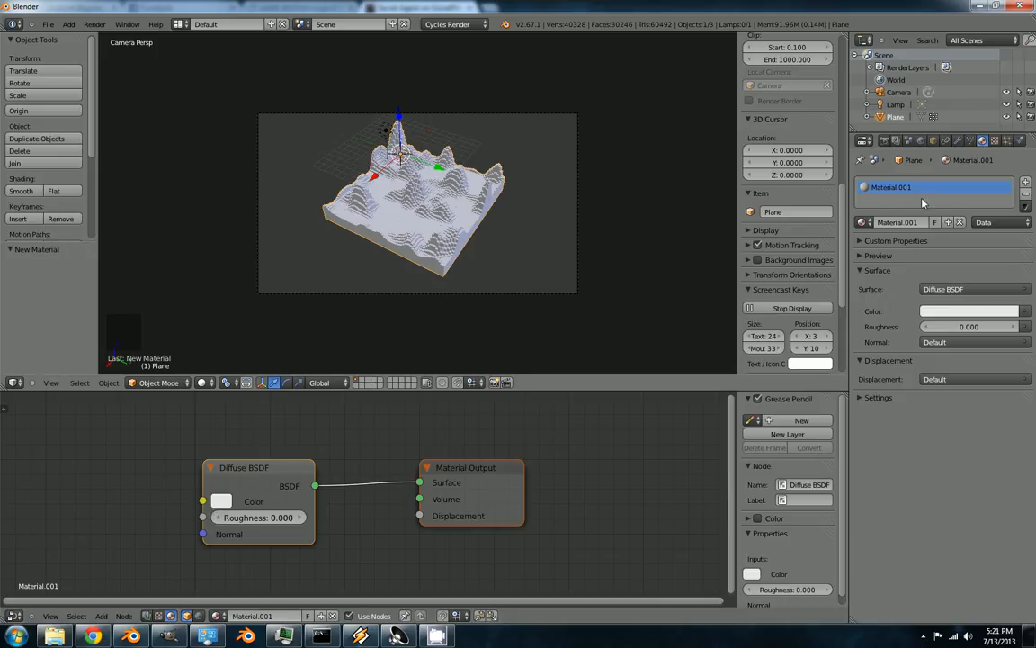
# Change the Cycles sample count under Sampling in the Render settings
pyautogui.click(886, 140)
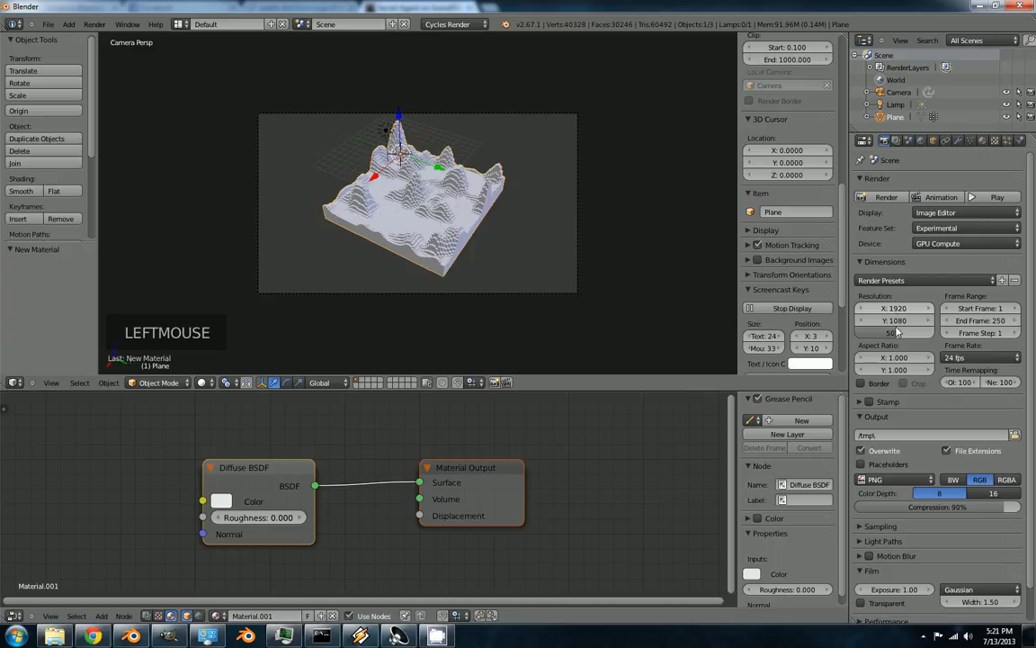
pyautogui.scroll(-3)
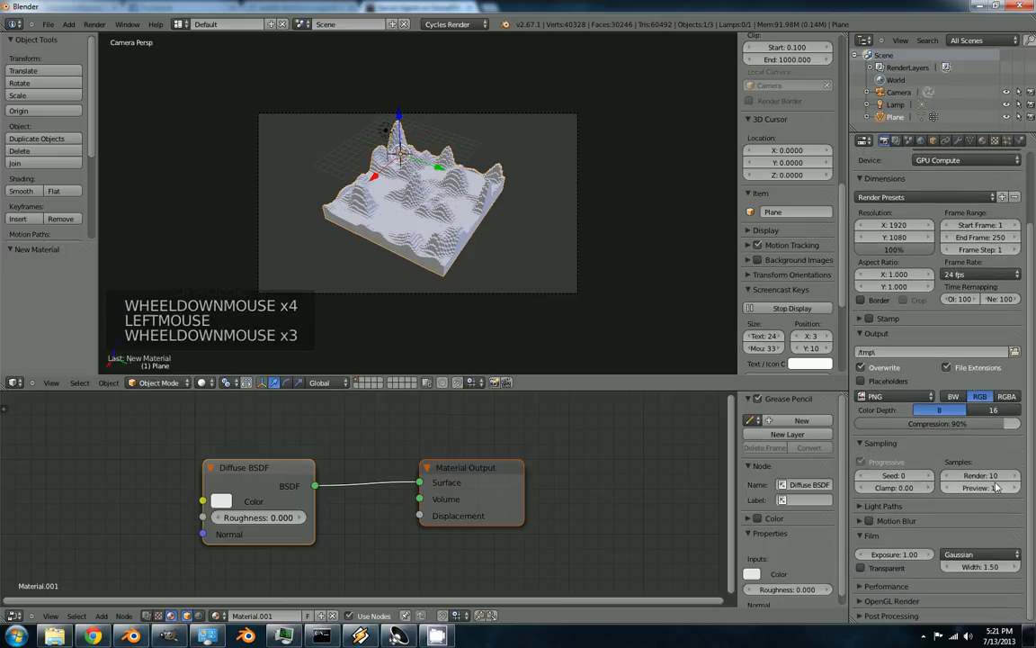
pyautogui.click(981, 475)
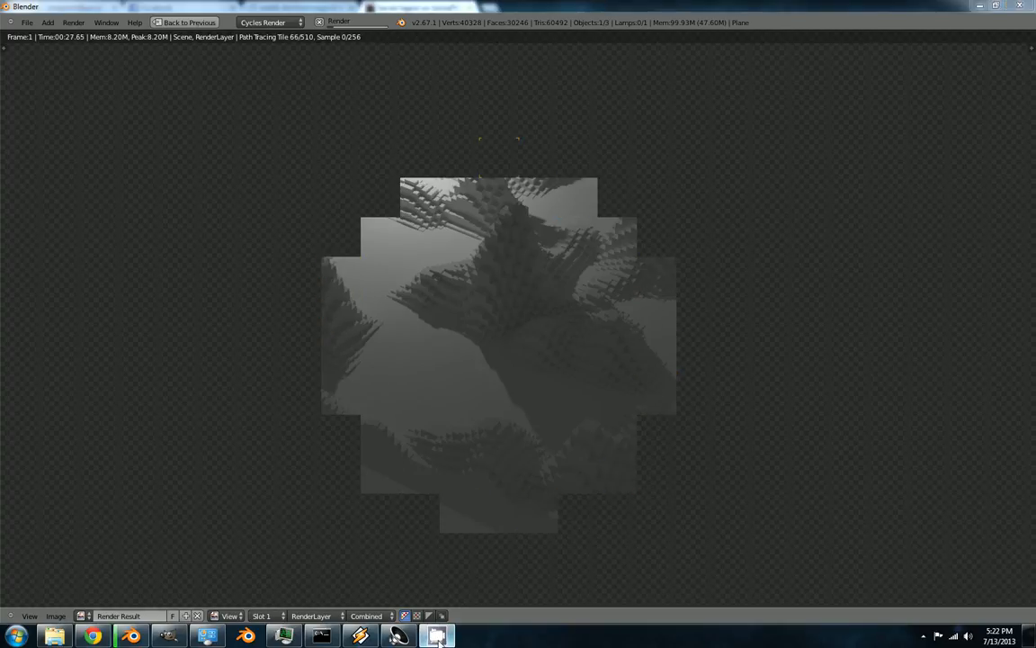
# Check the screen recorder's window options while the Cycles render fills in
pyautogui.rightClick(437, 637)
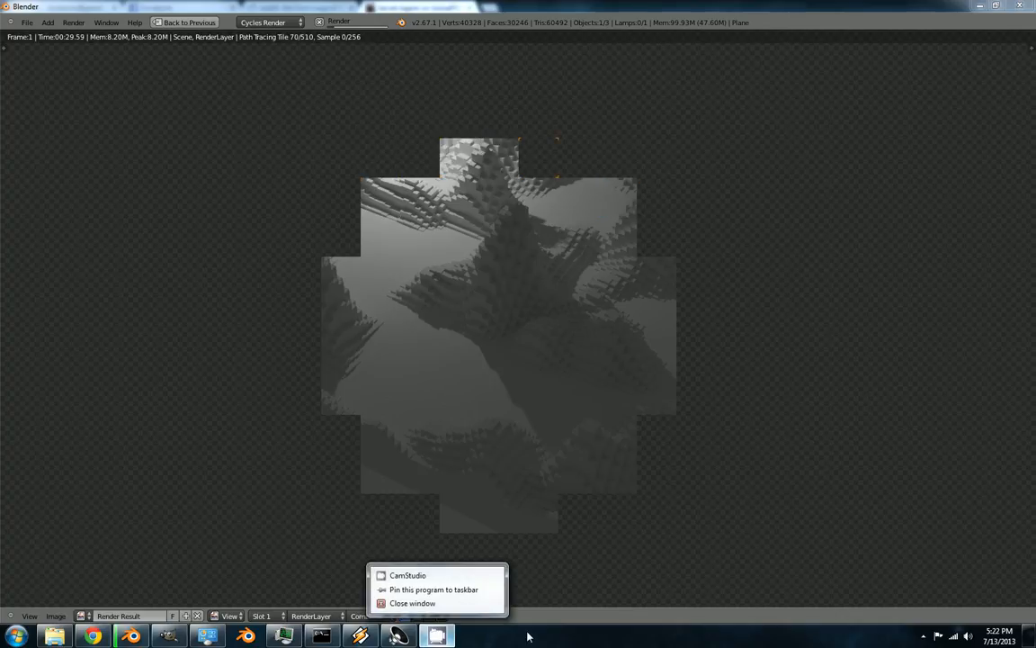